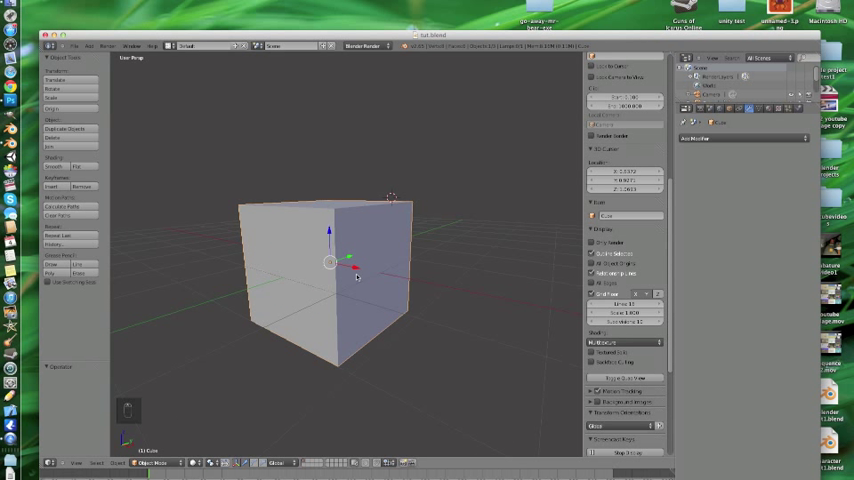
pyautogui.moveTo(356, 268)
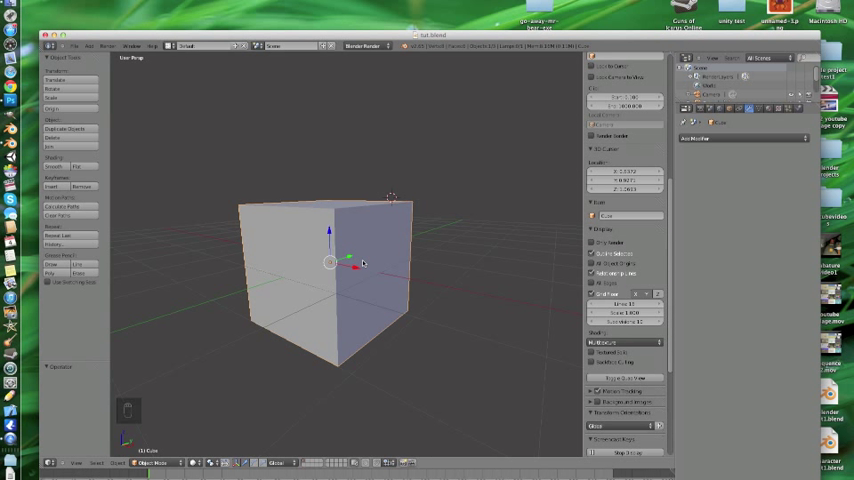
# View the cube from the front, cut it down the centre and delete one half of its vertices.
pyautogui.press('Tab')
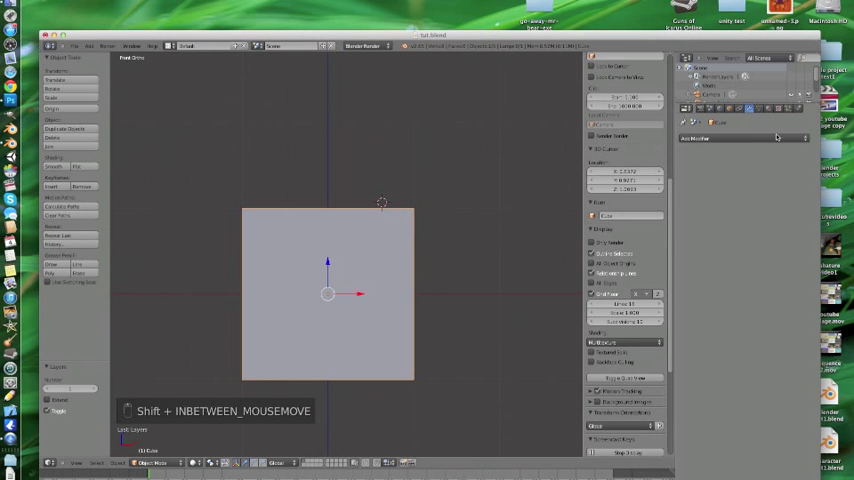
pyautogui.click(696, 136)
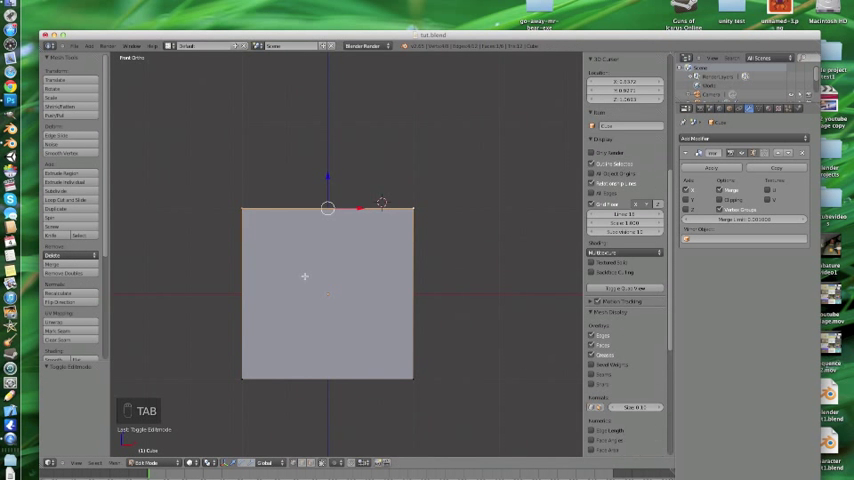
pyautogui.press('a')
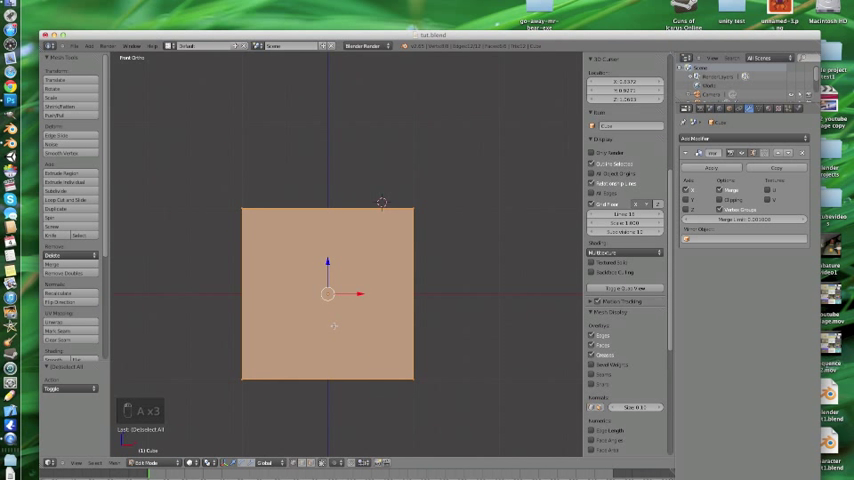
pyautogui.press('g')
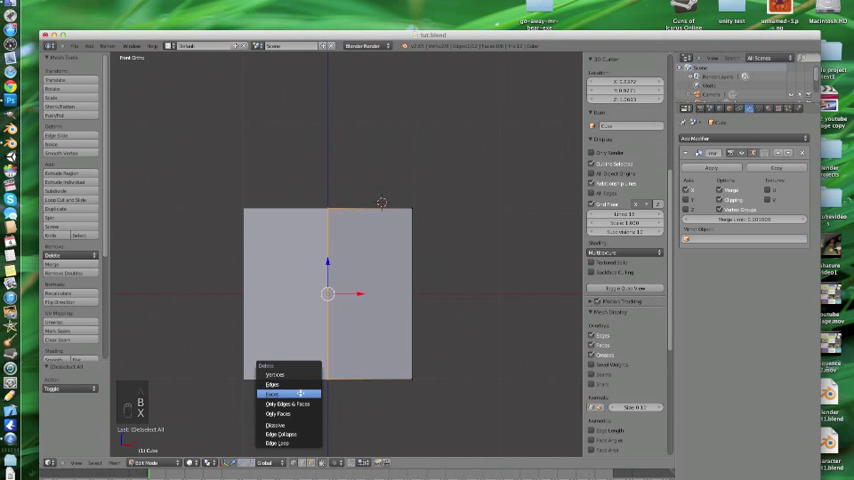
pyautogui.click(280, 392)
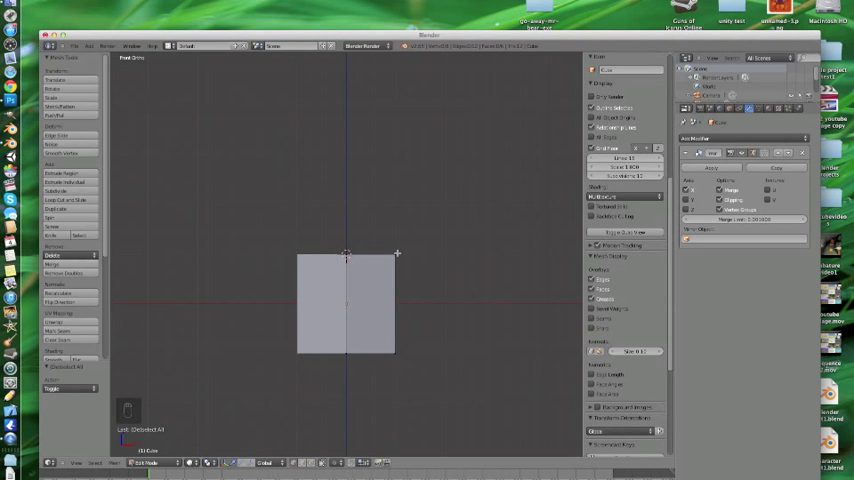
pyautogui.moveTo(400, 252)
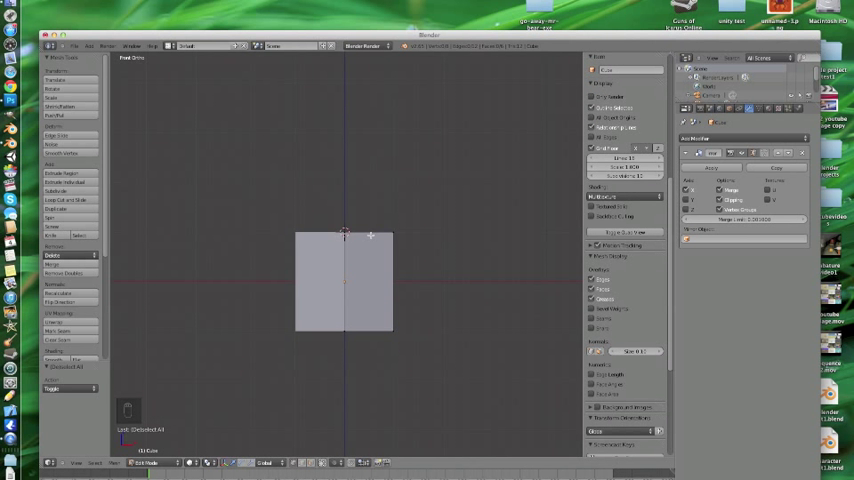
# Extrude the bottom face down into a narrower, tapered lower torso.
pyautogui.press('r')
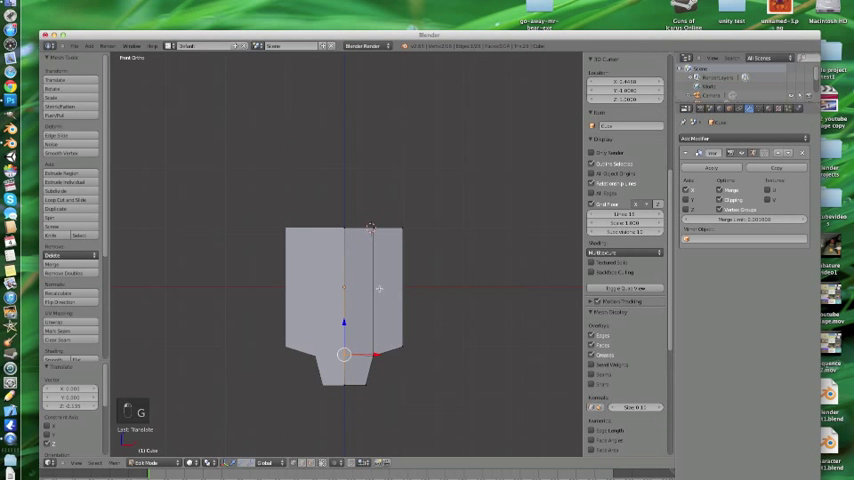
# Extrude sideways arms and two legs from the body, then leave Edit Mode.
pyautogui.press('ctrl+r')
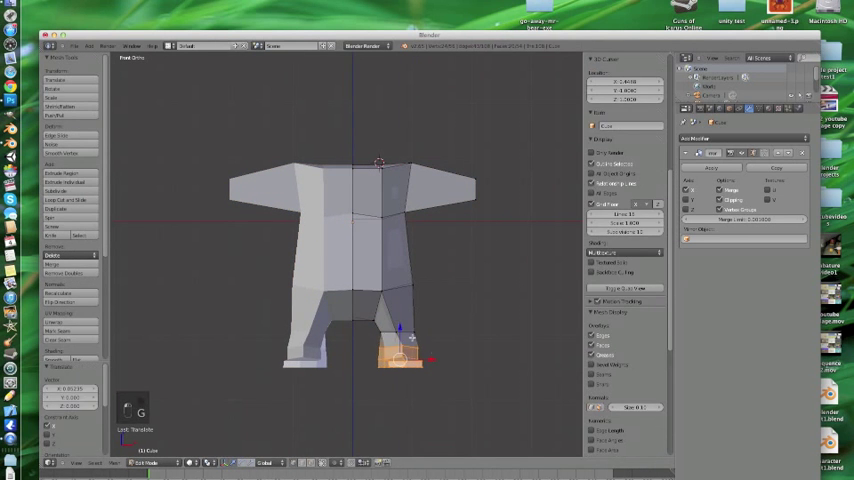
pyautogui.press('Tab')
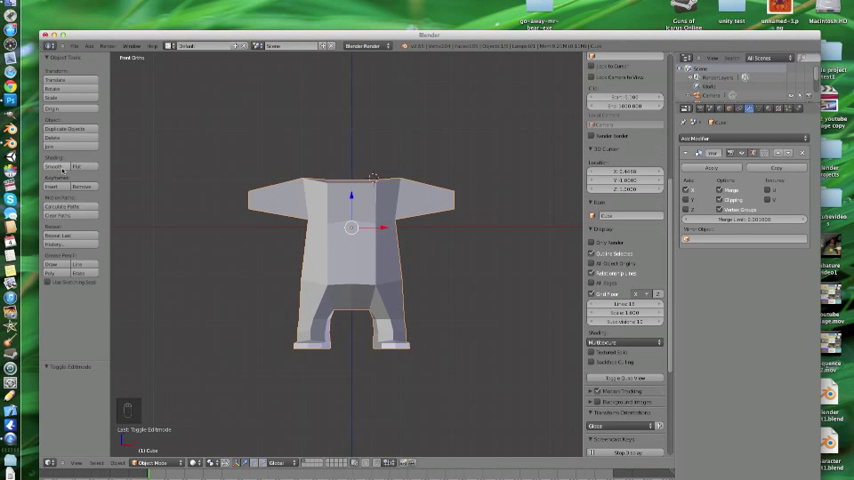
# Extrude a large head on top and round the figure with a Subdivision Surface modifier.
pyautogui.press('Tab')
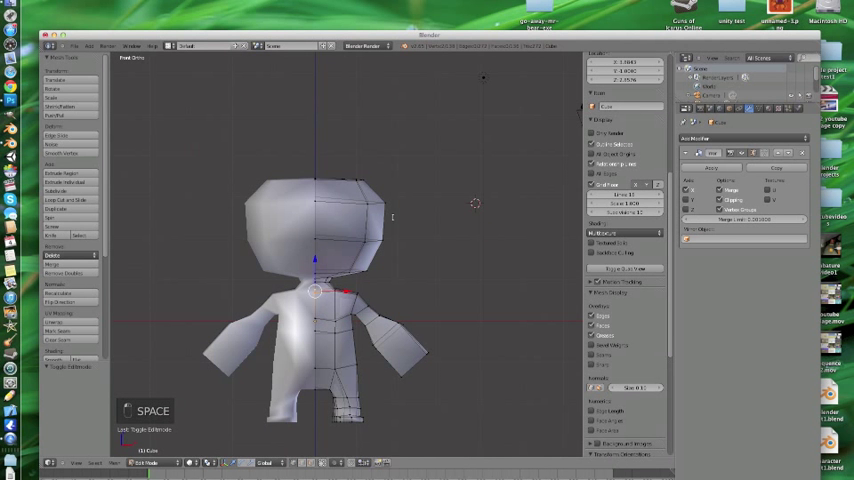
# Add a flattened UV sphere as an ear and duplicate it to the other side of the head.
pyautogui.press('shift+a')
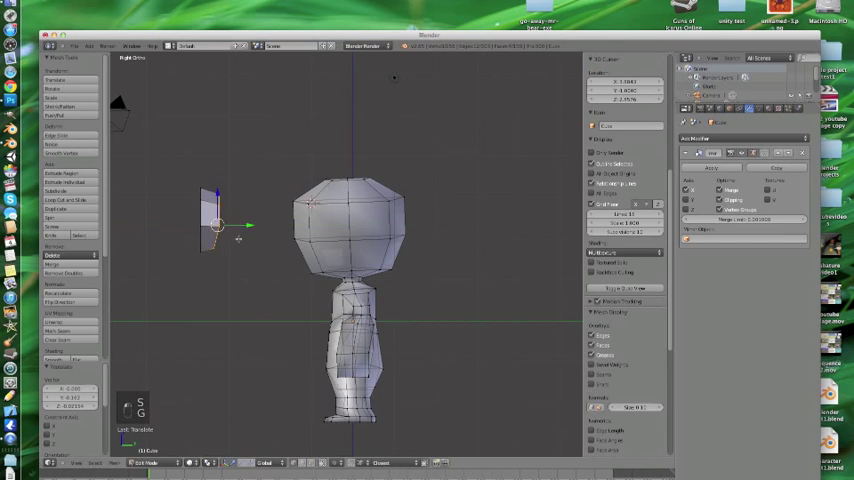
pyautogui.press('KP_1')
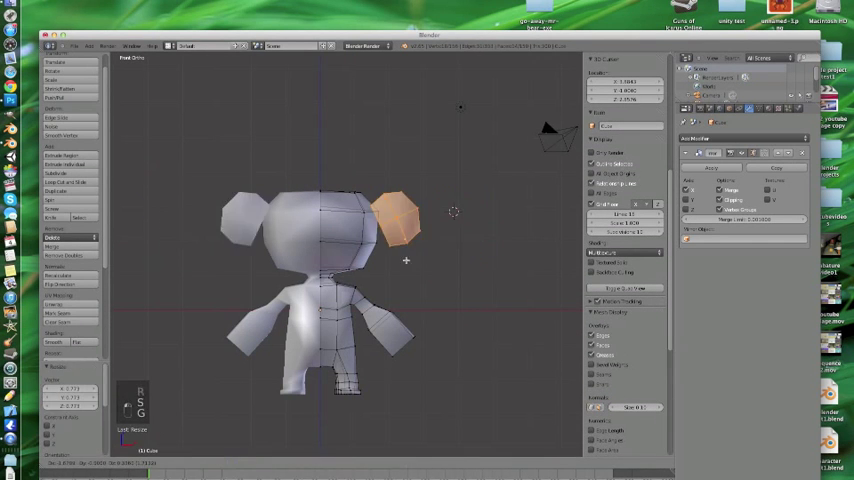
# Join the ears to the body and select the centre edge loop for a seam.
pyautogui.press('KP_7')
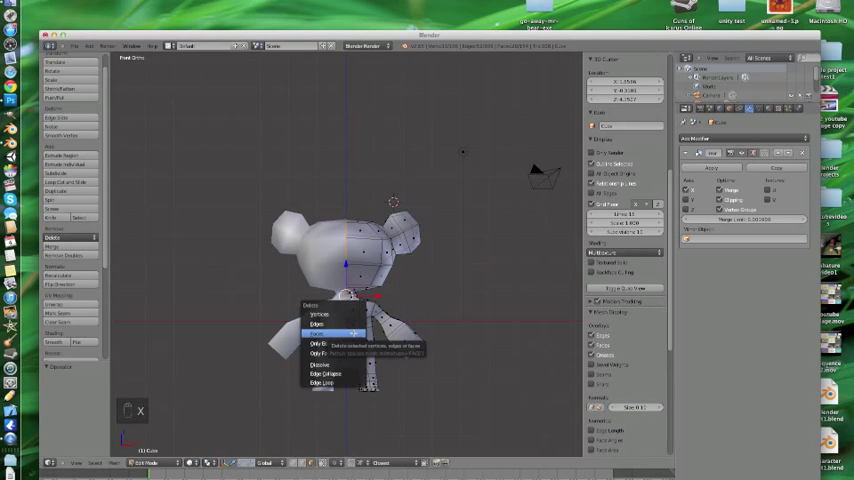
# Mark the centre edges as a seam and unwrap the bear into a UV/Image Editor.
pyautogui.click(320, 332)
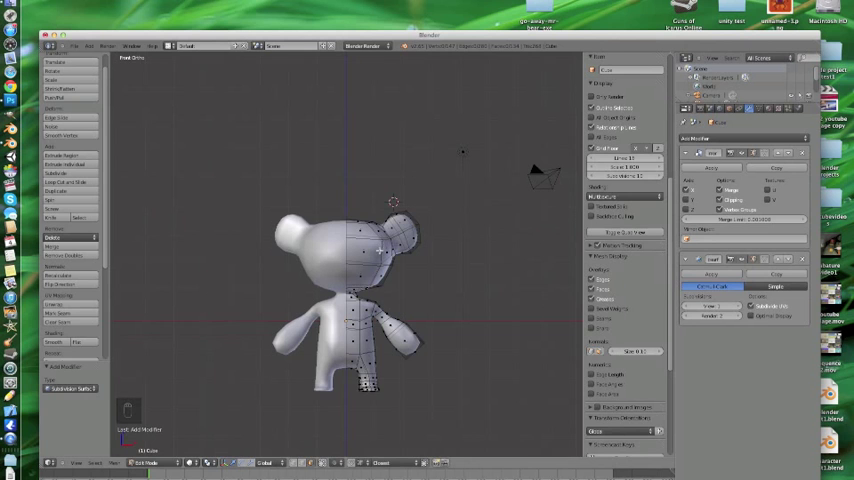
pyautogui.press('Tab')
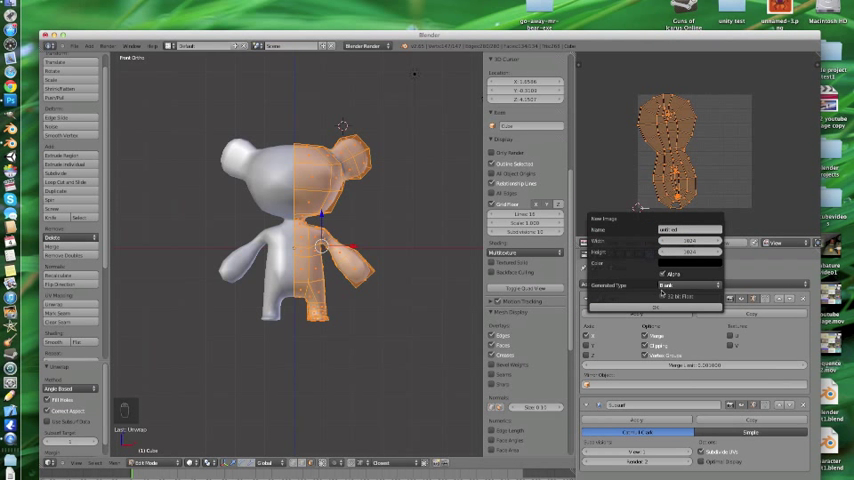
# Create a checker test image for the UVs and unwrap the bear onto it, then view it from the front.
pyautogui.click(690, 284)
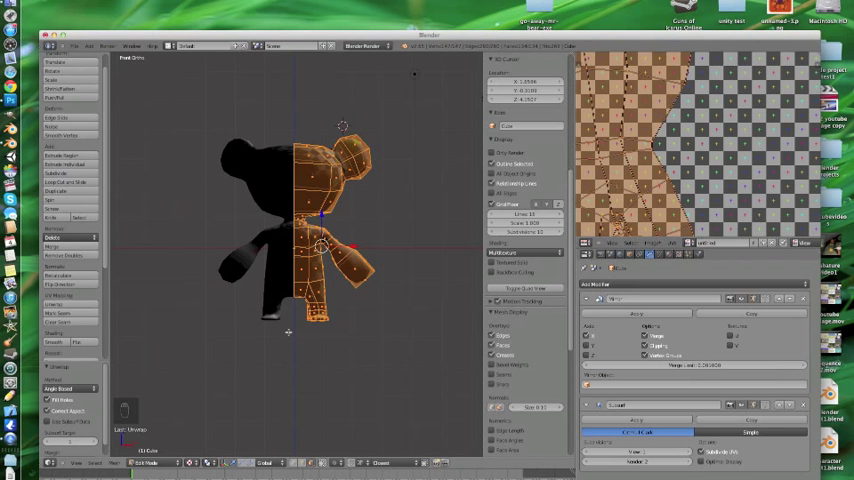
pyautogui.press('Tab')
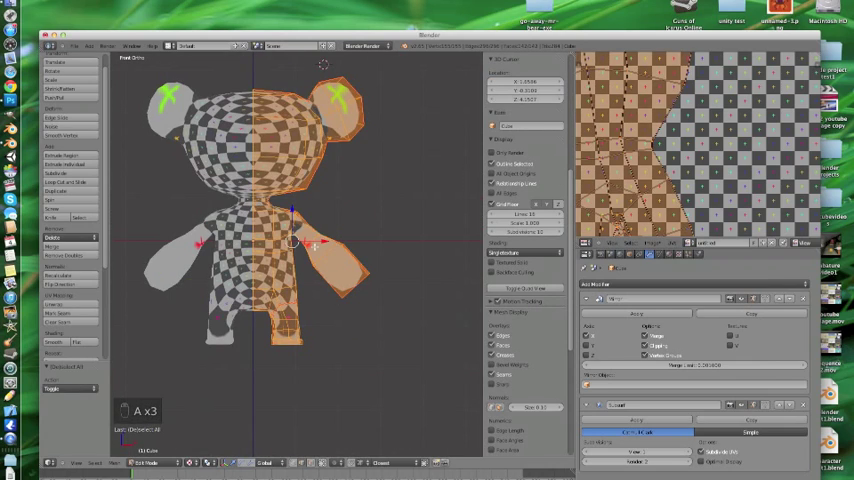
pyautogui.press('u')
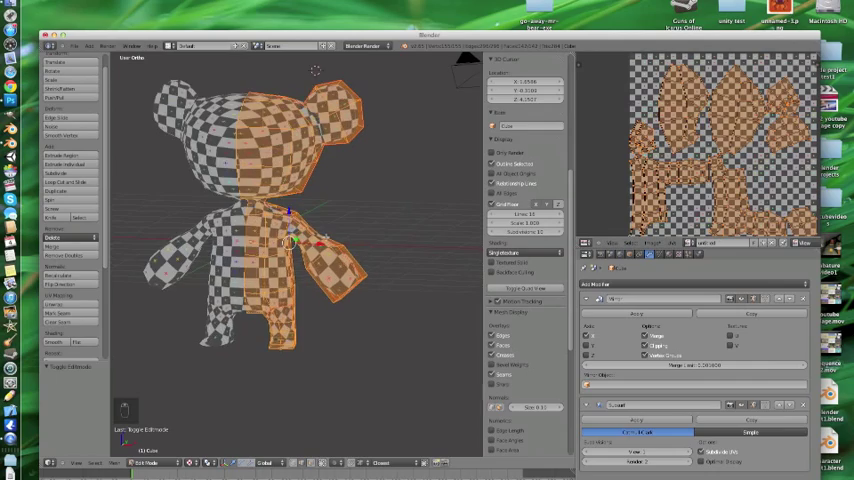
pyautogui.press('Tab')
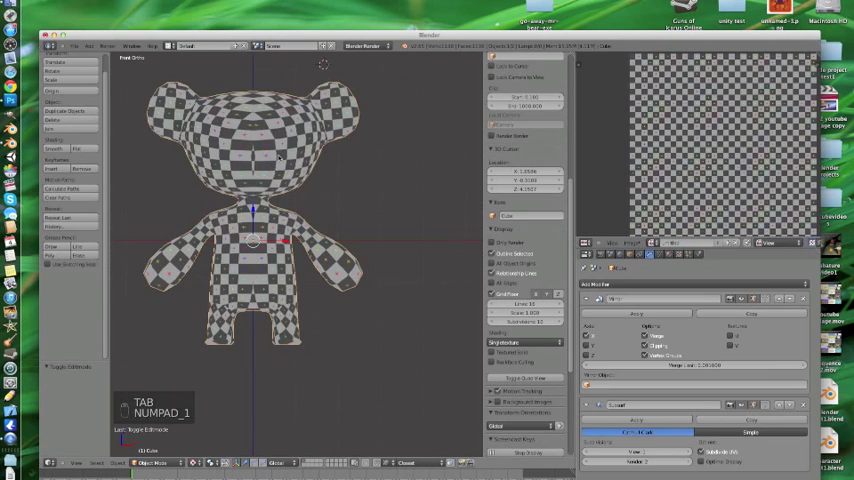
# Select all faces in Edit Mode and unwrap the whole bear mesh again.
pyautogui.press('Tab')
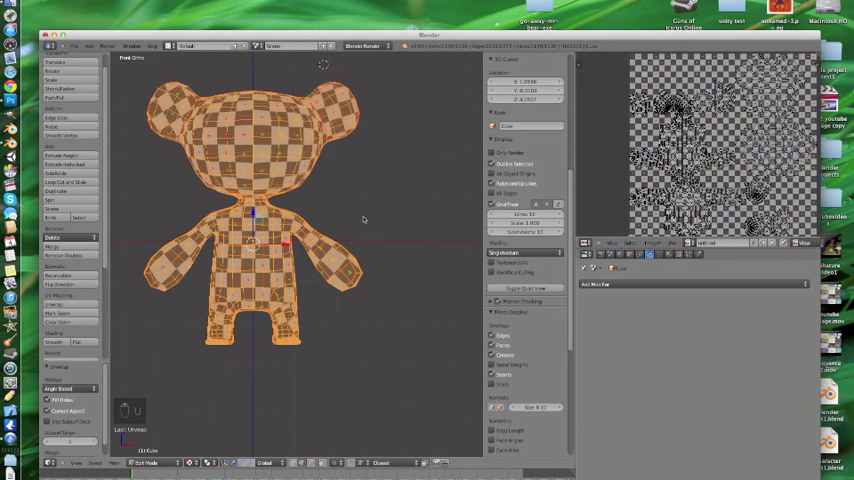
pyautogui.press('Tab')
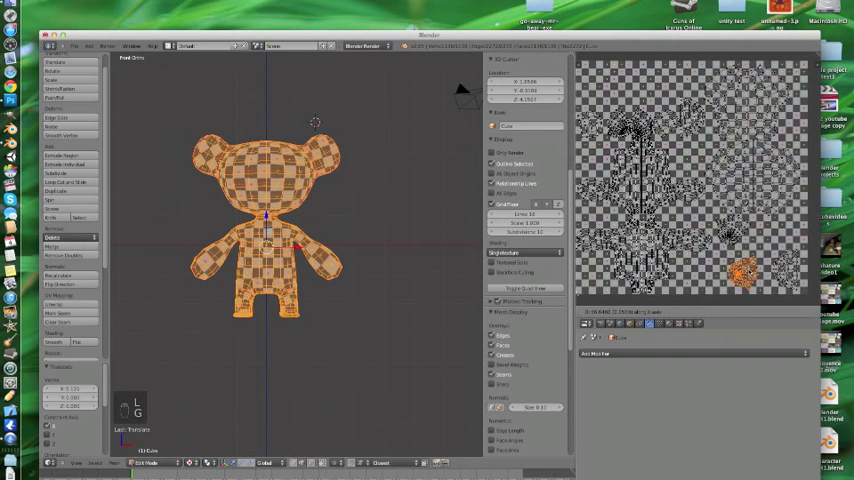
# Arrange the bear's UV islands so they no longer overlap on the checker image.
pyautogui.press('Tab')
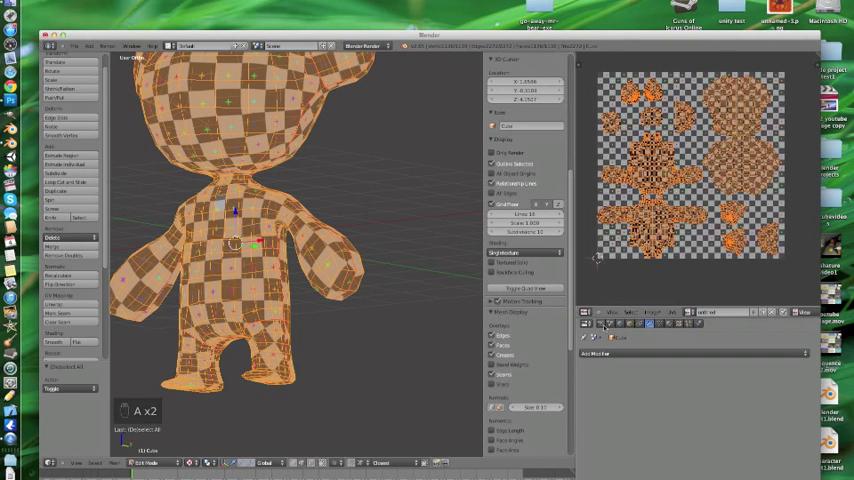
# Bake the bear's UV islands into the image as white shapes on black and leave Edit Mode.
pyautogui.click(600, 324)
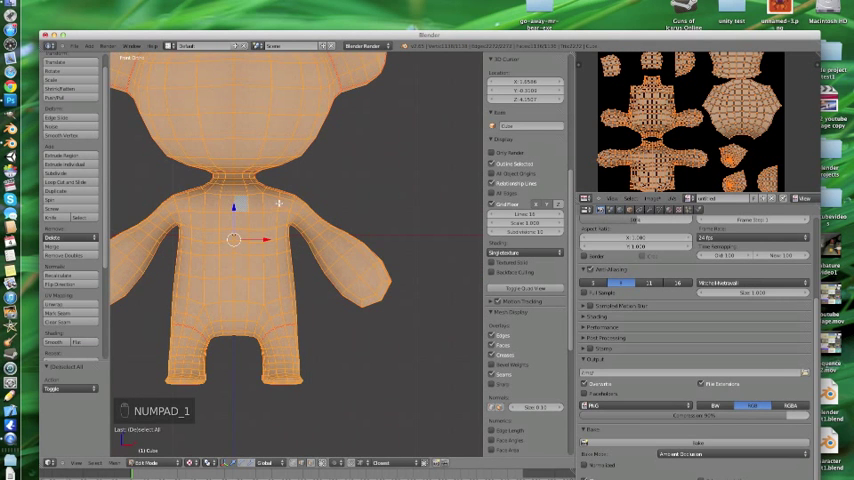
pyautogui.press('Tab')
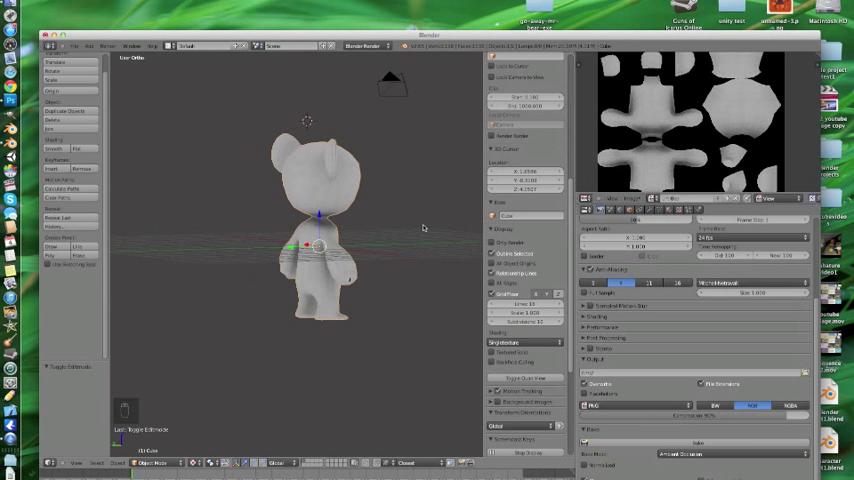
# View the plain white bear from the front and return to mesh editing.
pyautogui.press('KP_1')
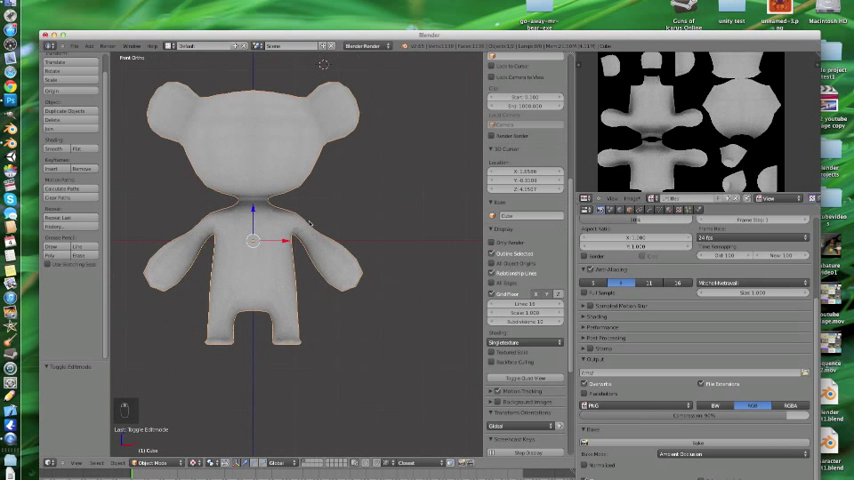
pyautogui.press('Tab')
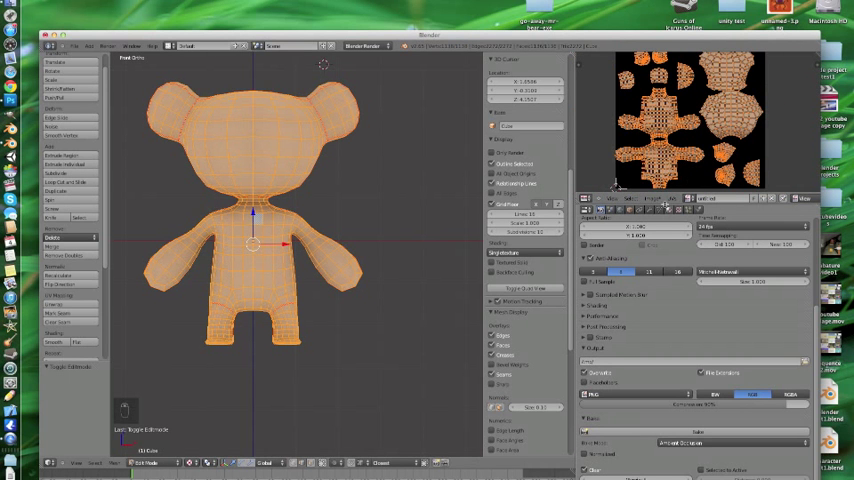
# Export the bear's UV layout as an image file via UVs > Export UV Layout.
pyautogui.click(654, 198)
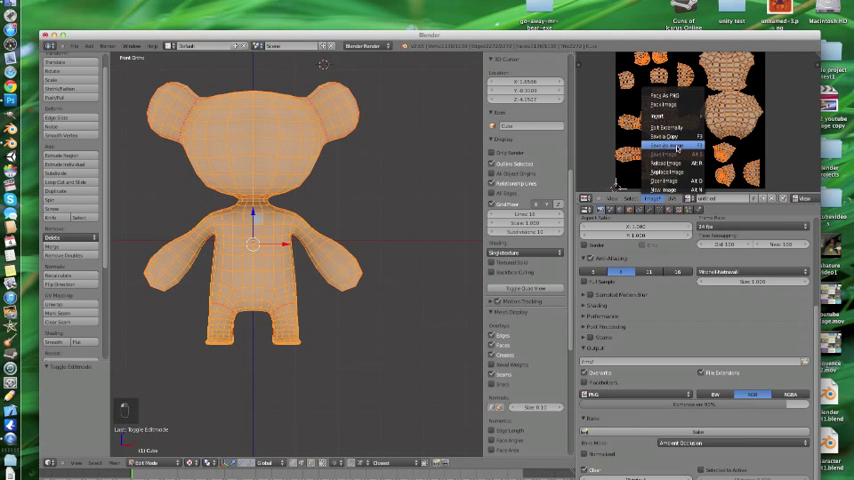
pyautogui.click(676, 136)
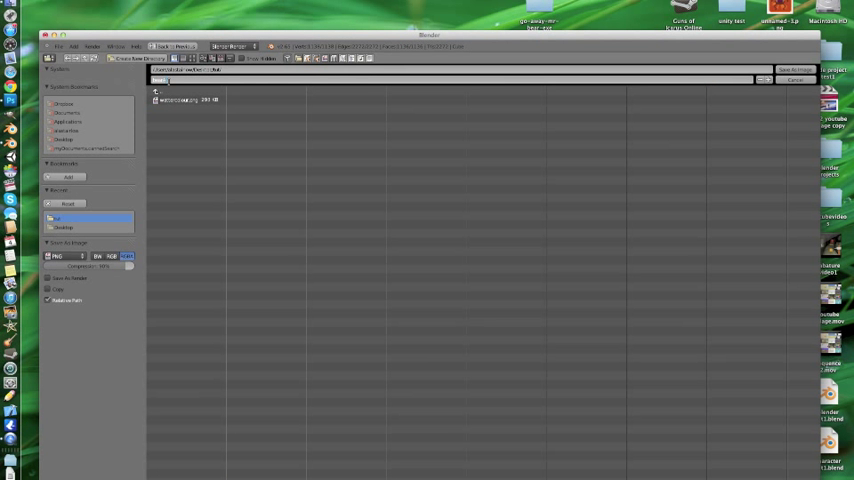
pyautogui.click(796, 80)
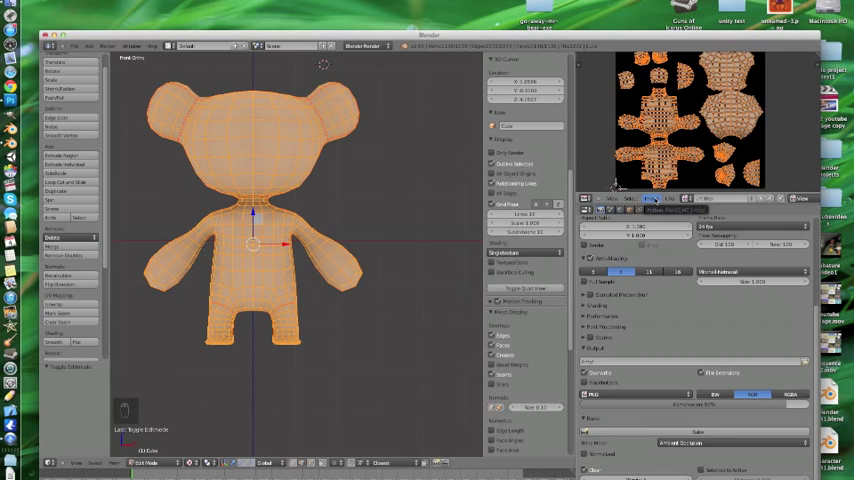
# Load the green watercolour texture onto the bear's UV islands and check it on the model.
pyautogui.click(652, 198)
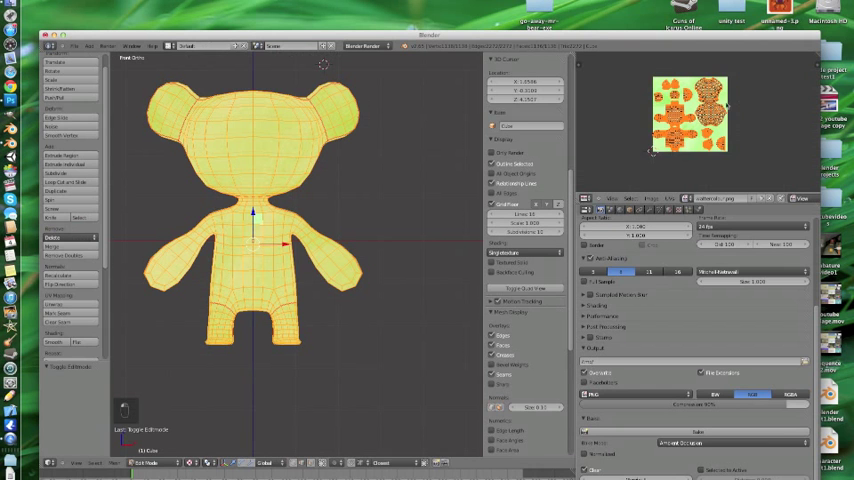
pyautogui.press('Tab')
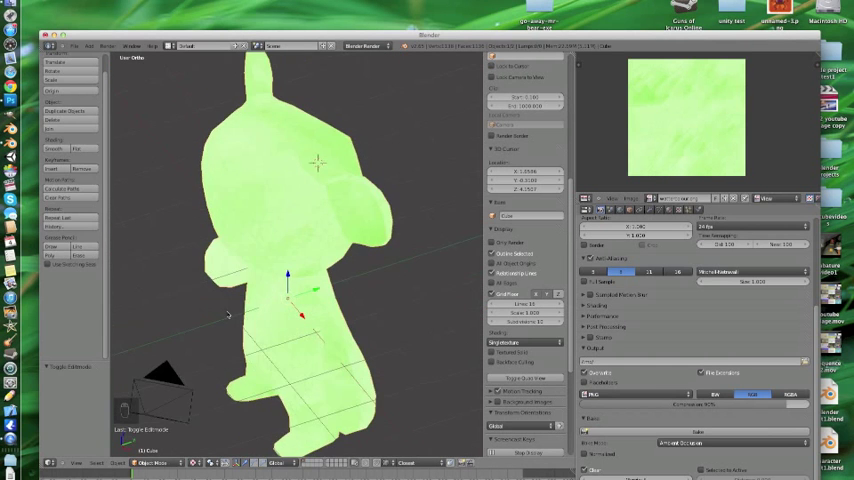
pyautogui.press('Tab')
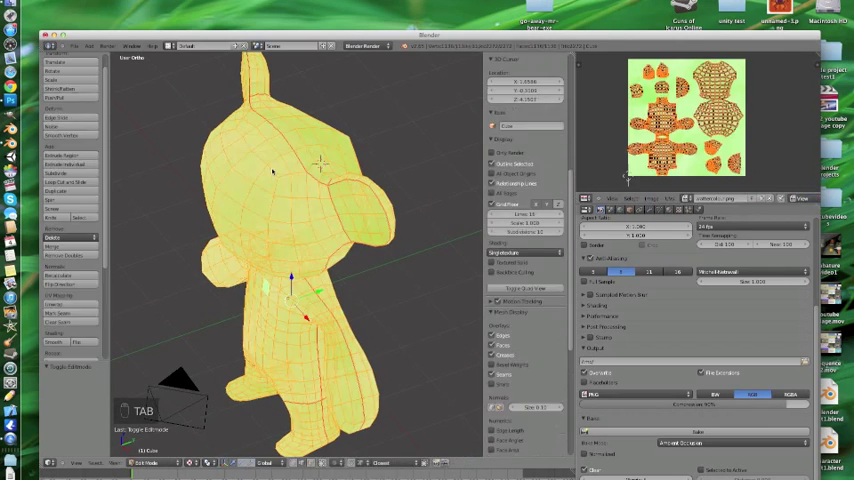
pyautogui.press('Tab')
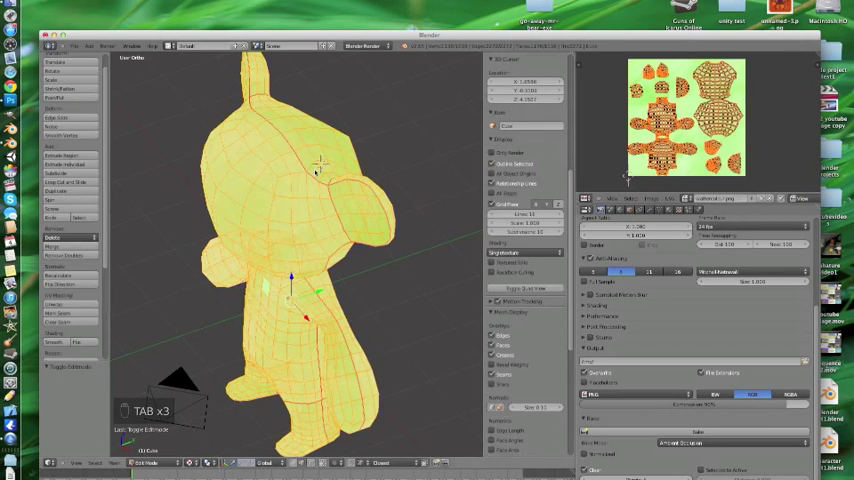
pyautogui.moveTo(388, 164)
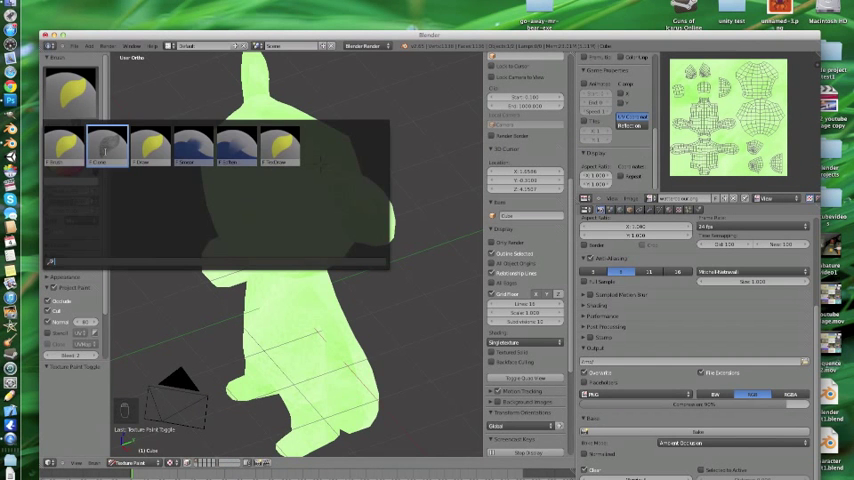
# Enter Texture Paint mode on the green bear with a paint brush chosen.
pyautogui.click(236, 144)
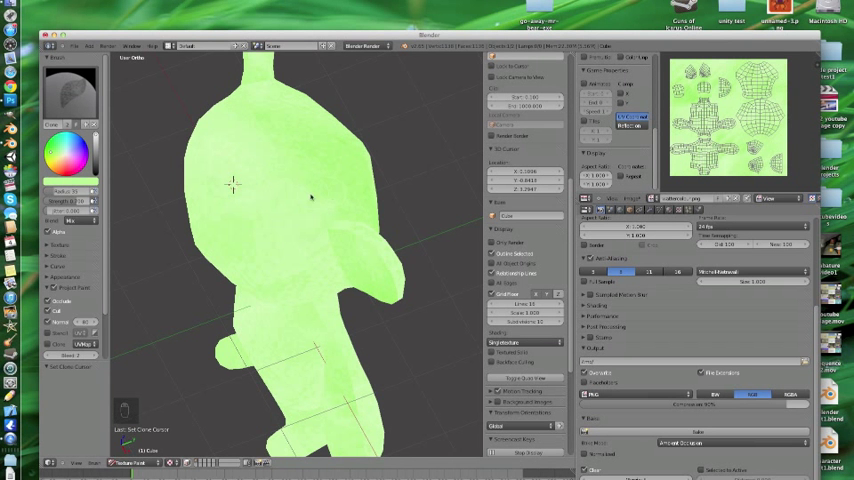
pyautogui.moveTo(316, 140)
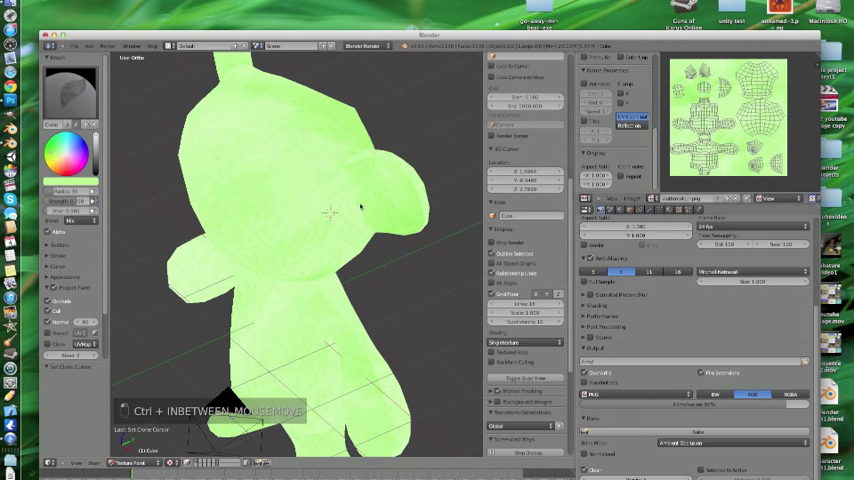
pyautogui.click(356, 228)
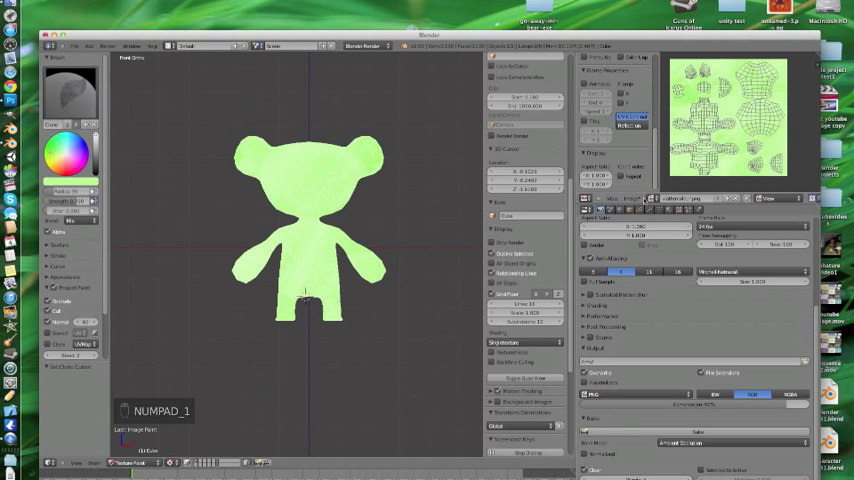
# Save the bear's watercolour texture image to disk via Image > Save As Image.
pyautogui.click(632, 198)
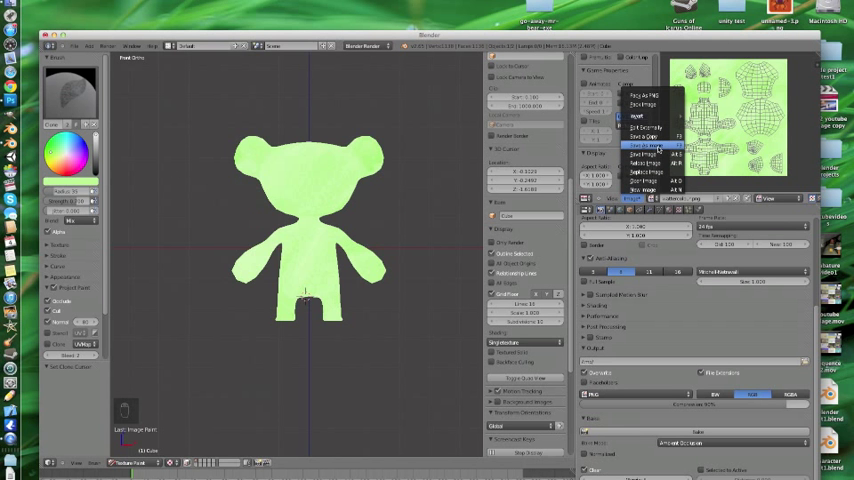
pyautogui.click(644, 146)
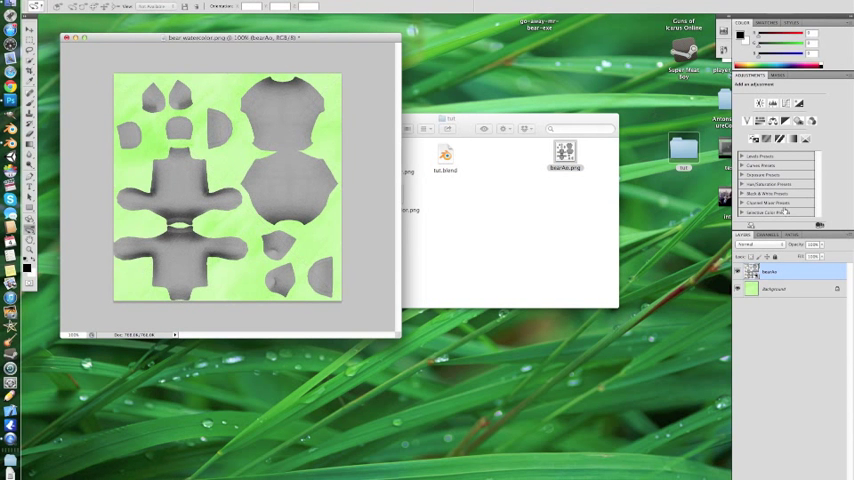
# Blend the grey island layer and shift Hue/Saturation to recolour the texture pale brown.
pyautogui.click(748, 244)
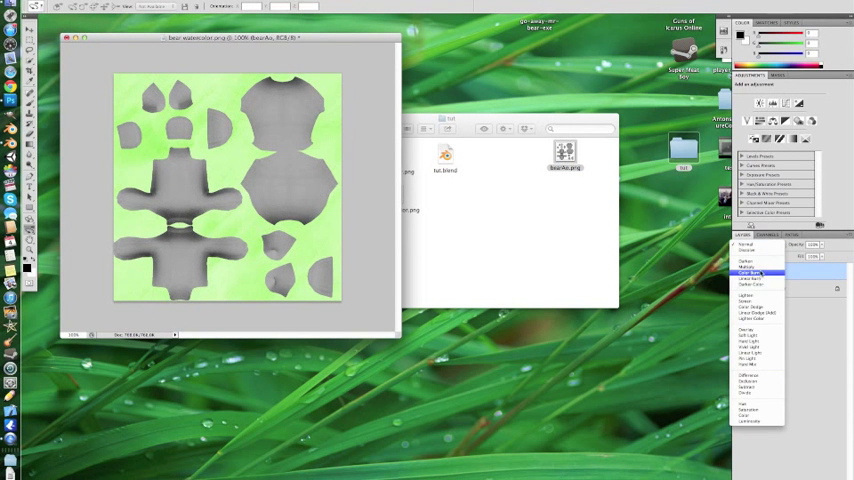
pyautogui.click(752, 272)
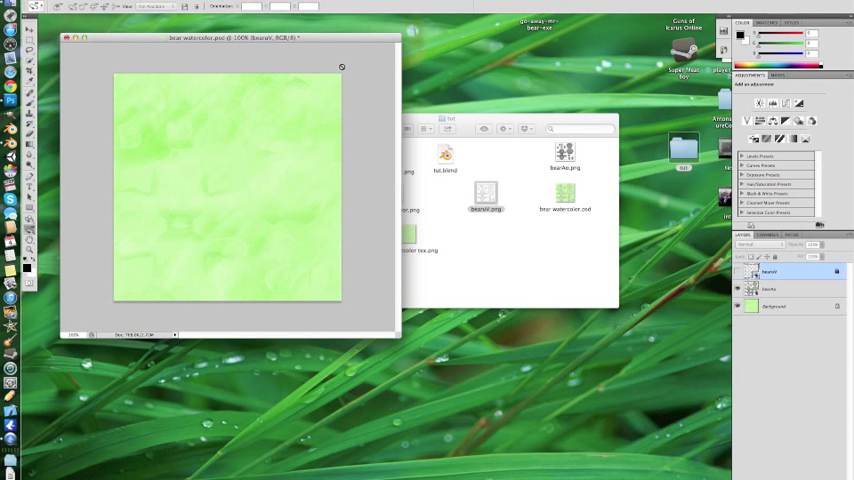
pyautogui.click(784, 306)
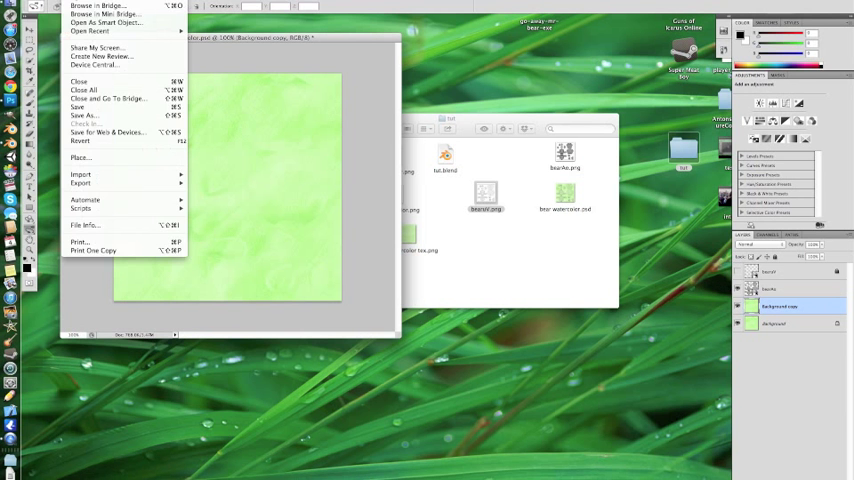
pyautogui.click(130, 8)
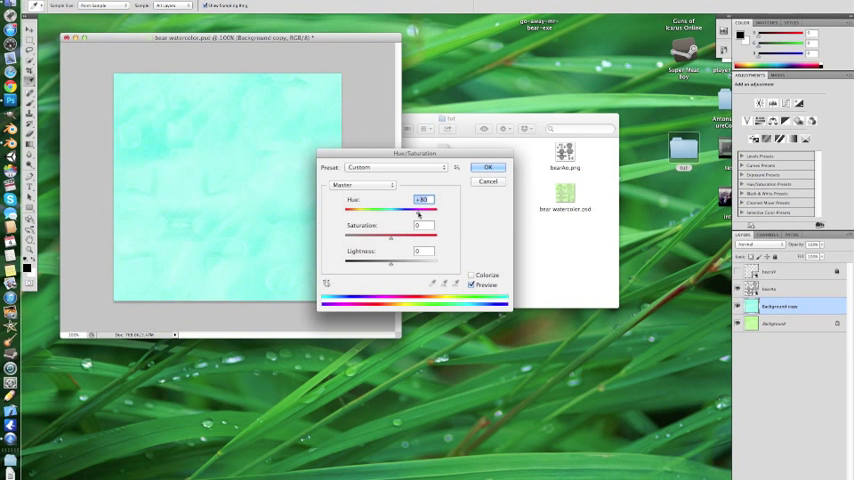
pyautogui.moveTo(420, 208); pyautogui.dragTo(384, 208)
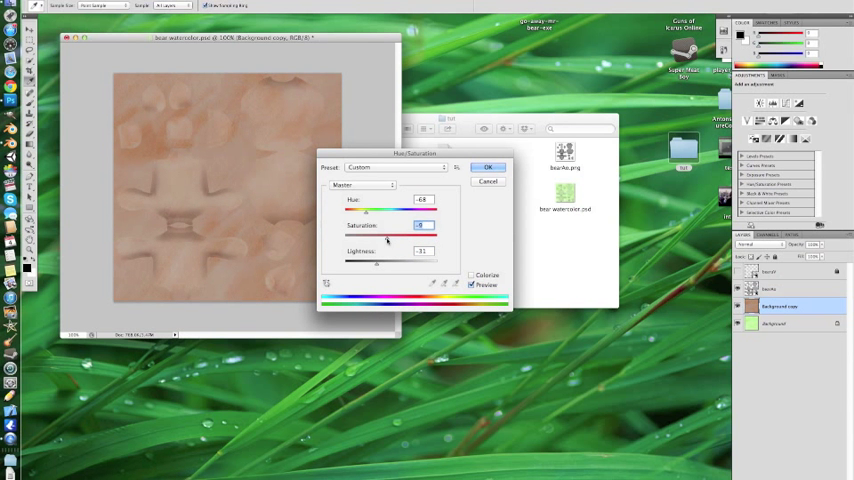
pyautogui.moveTo(376, 238); pyautogui.dragTo(410, 238)
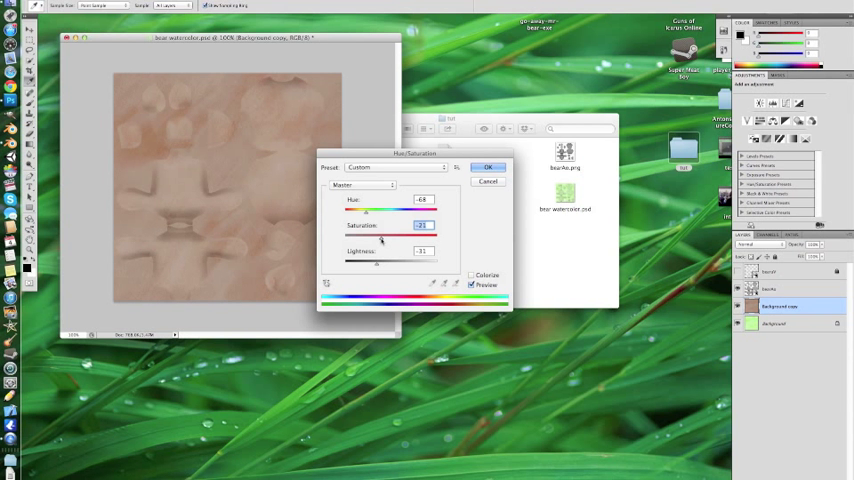
pyautogui.click(488, 168)
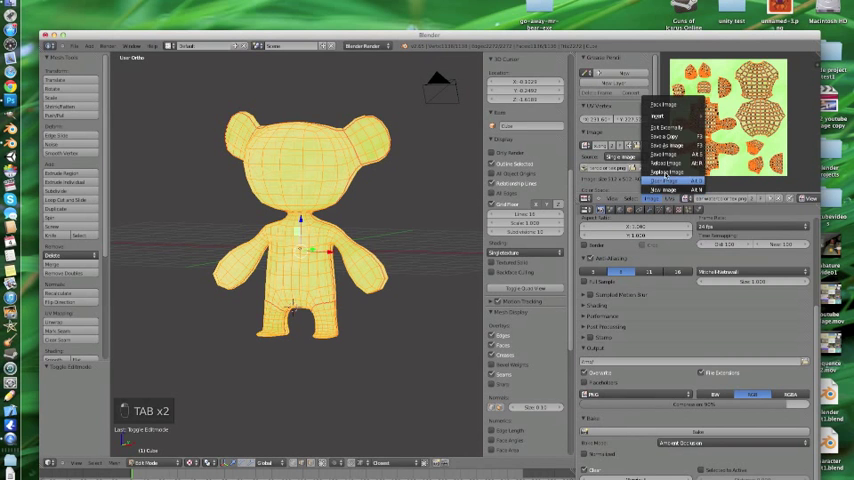
# Assign the new brown watercolour texture to the bear and check it in Edit Mode.
pyautogui.click(670, 180)
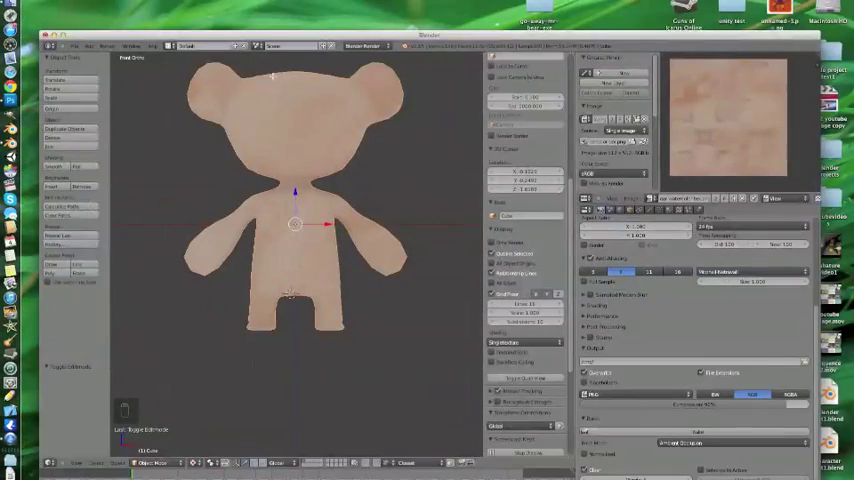
pyautogui.press('Tab')
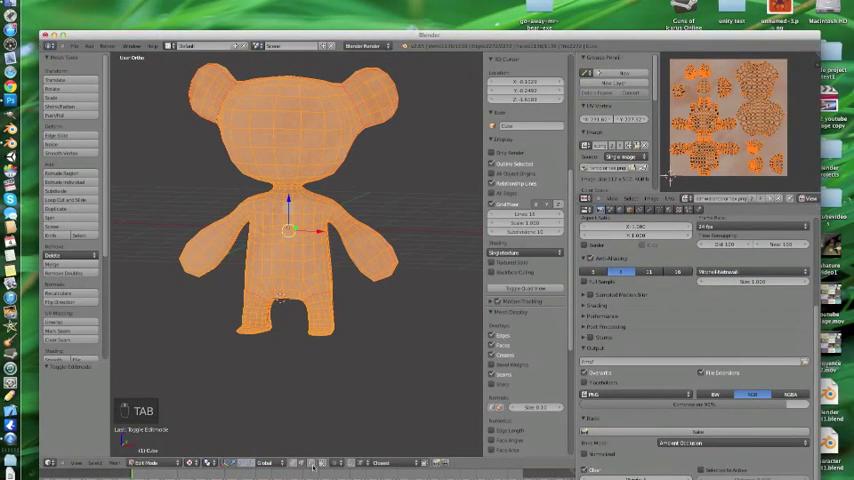
pyautogui.press('Tab')
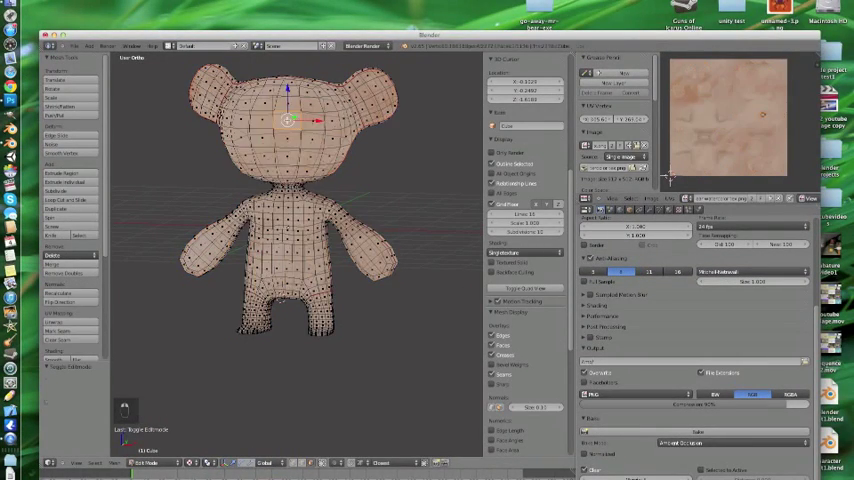
pyautogui.press('F3')
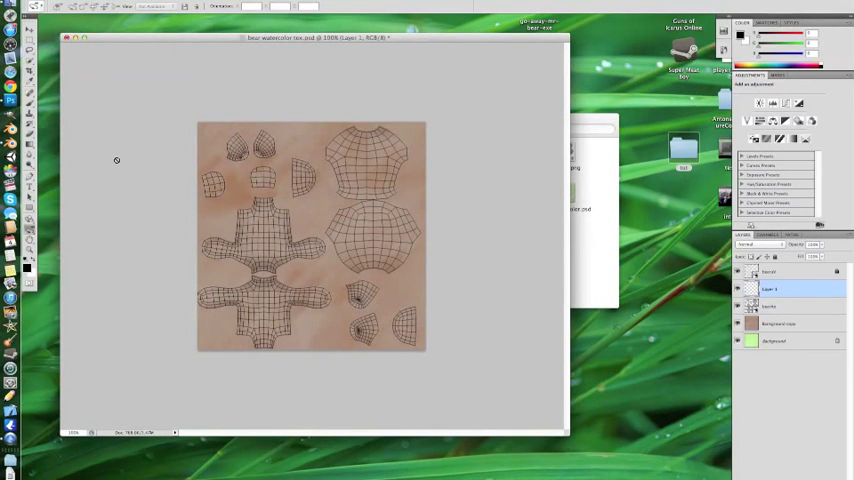
# Pick a dark brown paint colour for the bear's face details.
pyautogui.click(26, 256)
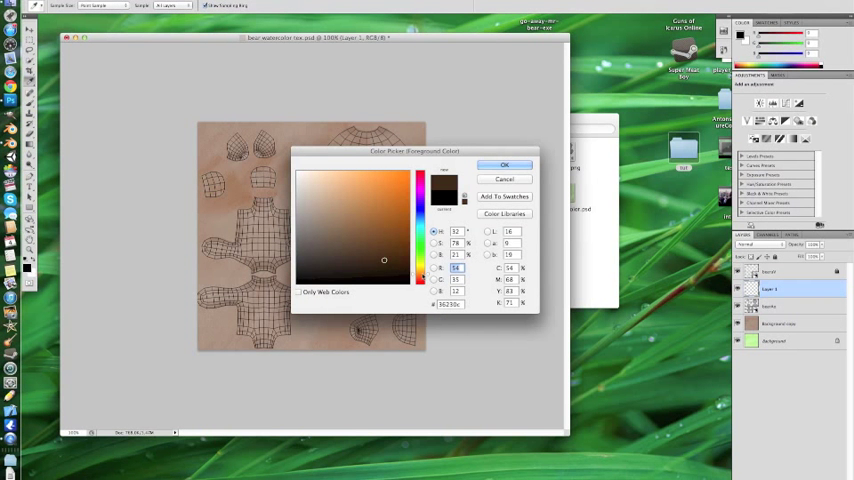
pyautogui.click(382, 248)
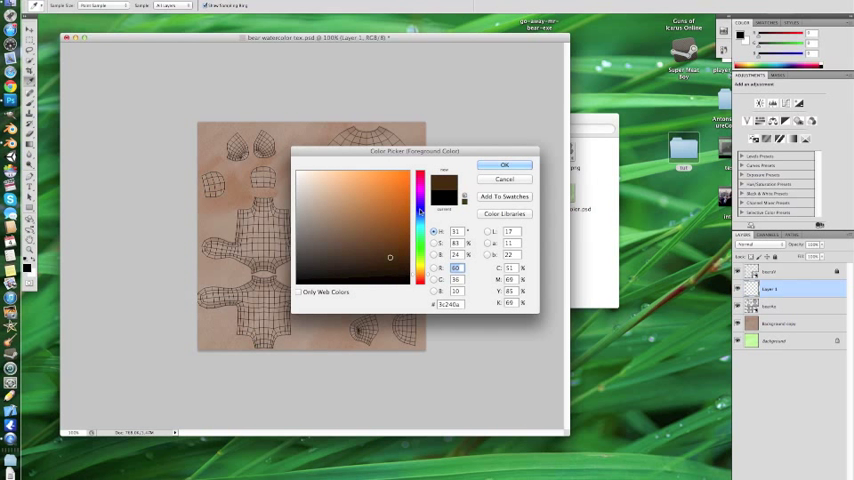
pyautogui.click(504, 164)
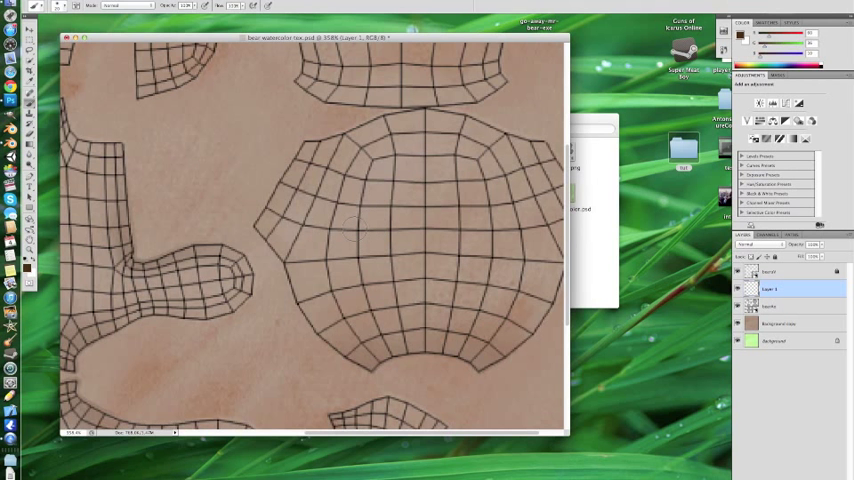
# Paint two dark round eyes and a small nose on the head area of the texture.
pyautogui.click(356, 228)
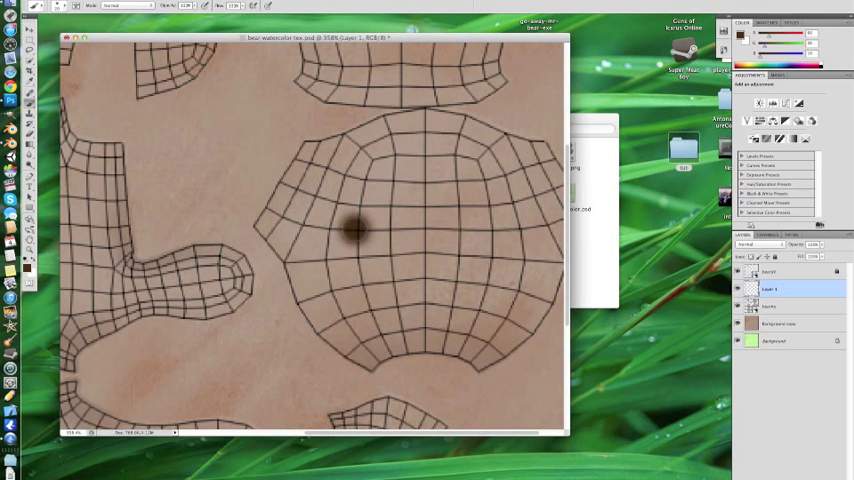
pyautogui.click(482, 224)
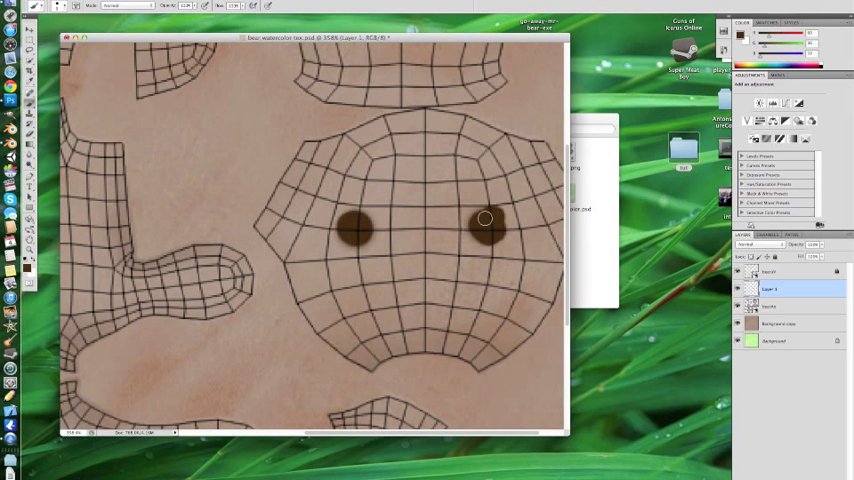
pyautogui.click(760, 244)
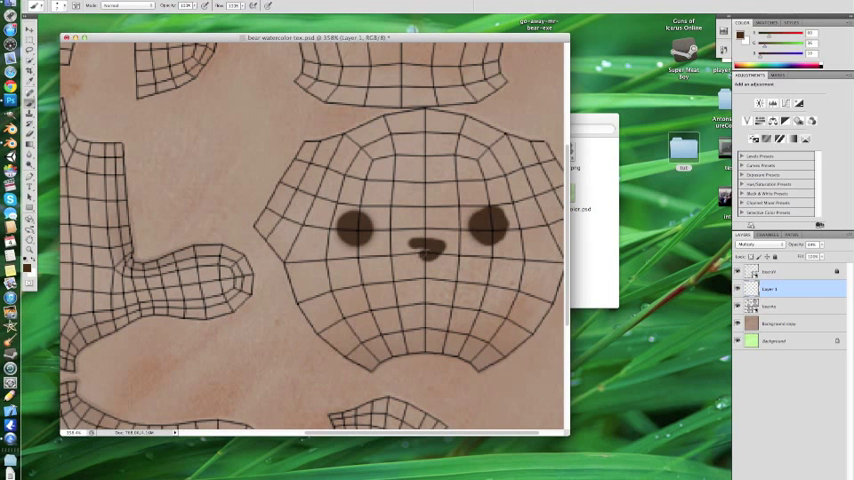
pyautogui.click(420, 248)
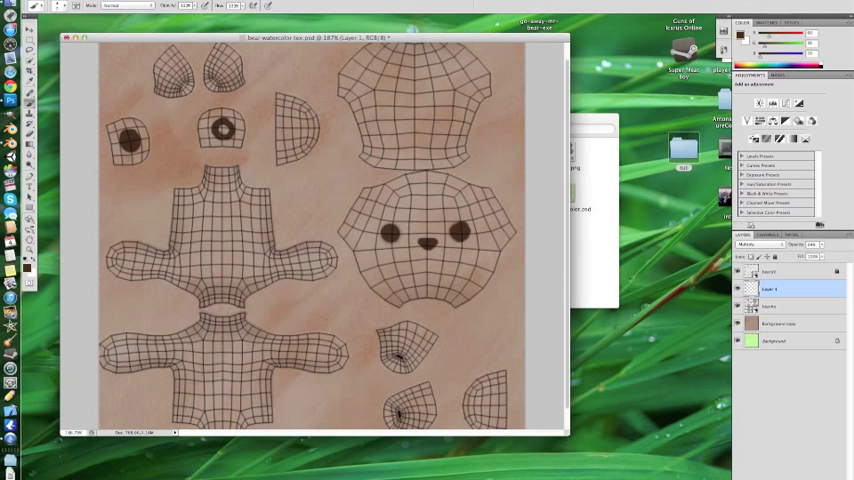
pyautogui.click(220, 128)
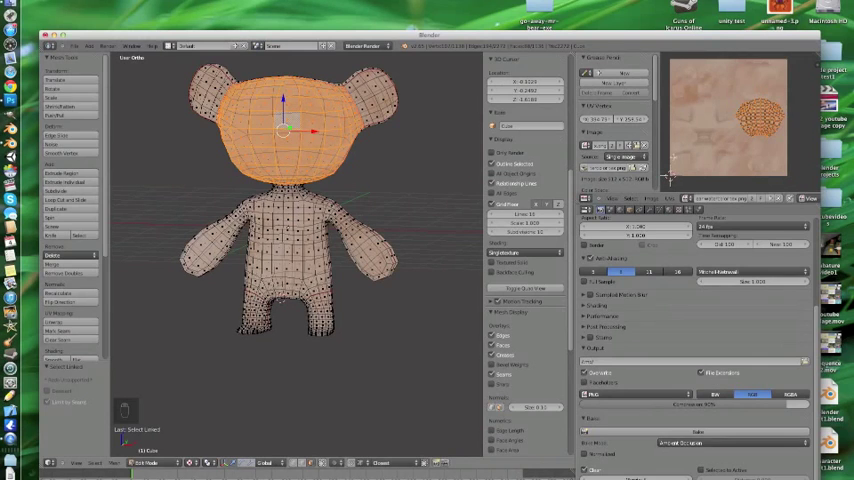
pyautogui.press('a')
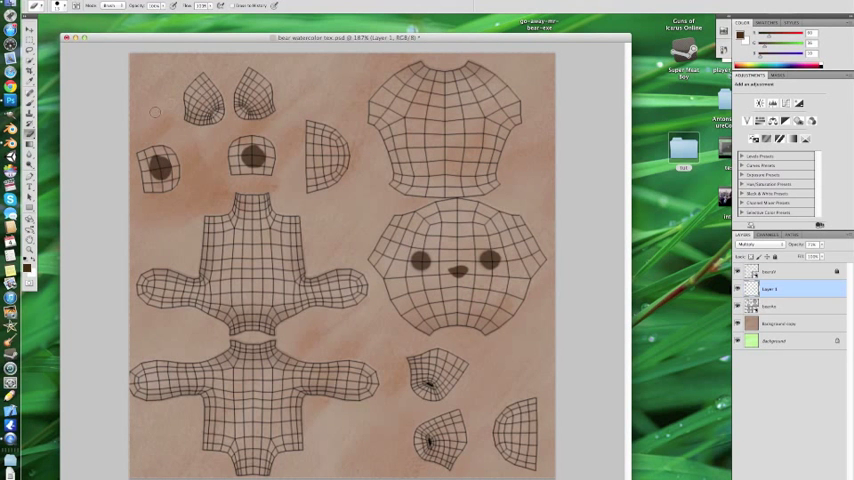
pyautogui.moveTo(136, 118)
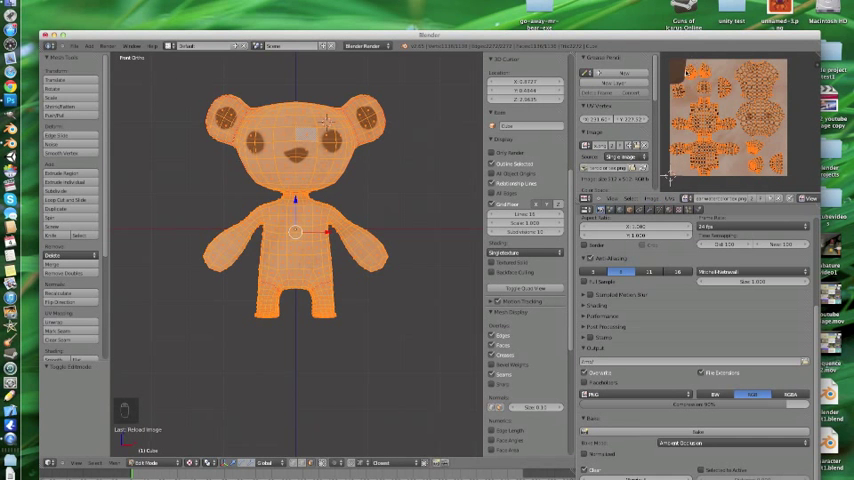
# Reload the painted texture so the bear shows its dark eyes, nose and ear patches in front view.
pyautogui.press('Tab')
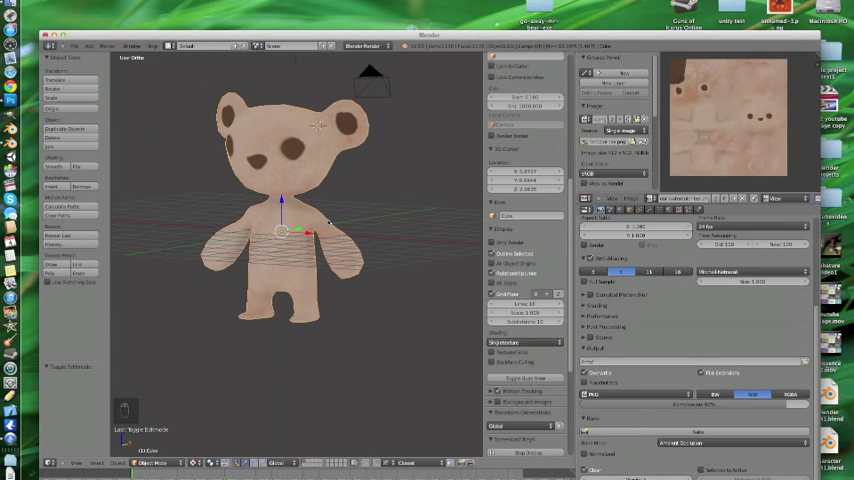
pyautogui.press('kp_1')
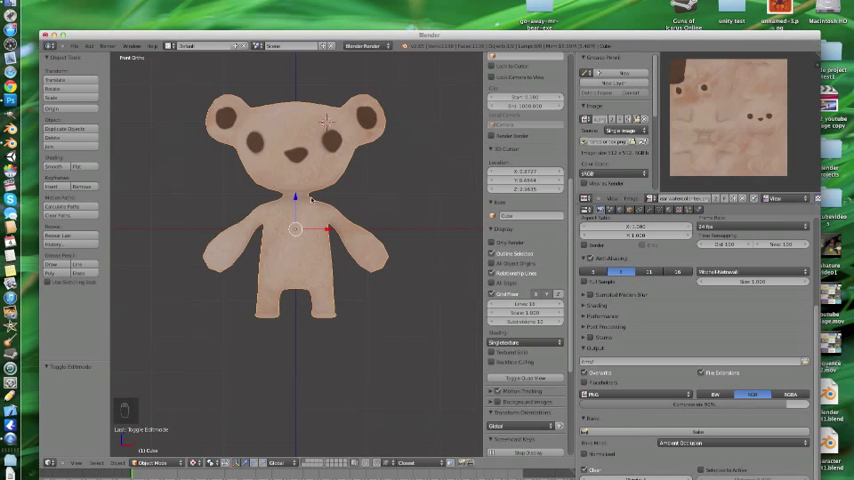
pyautogui.moveTo(316, 196)
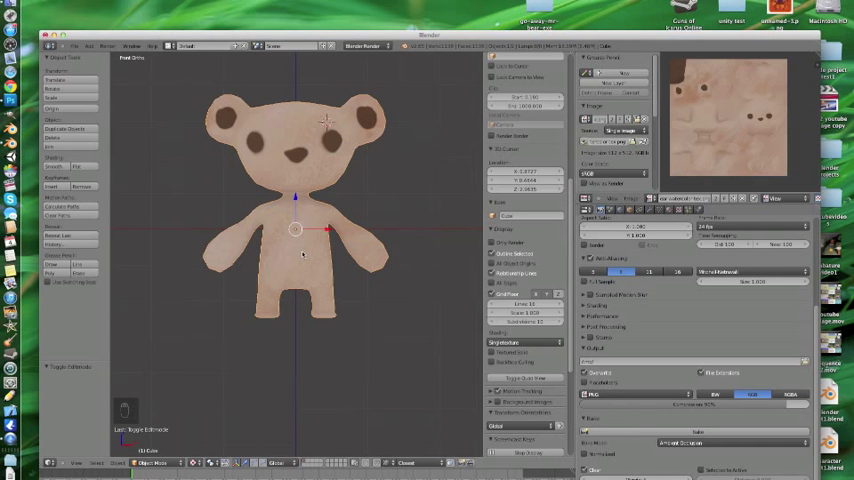
pyautogui.press('shift+d')
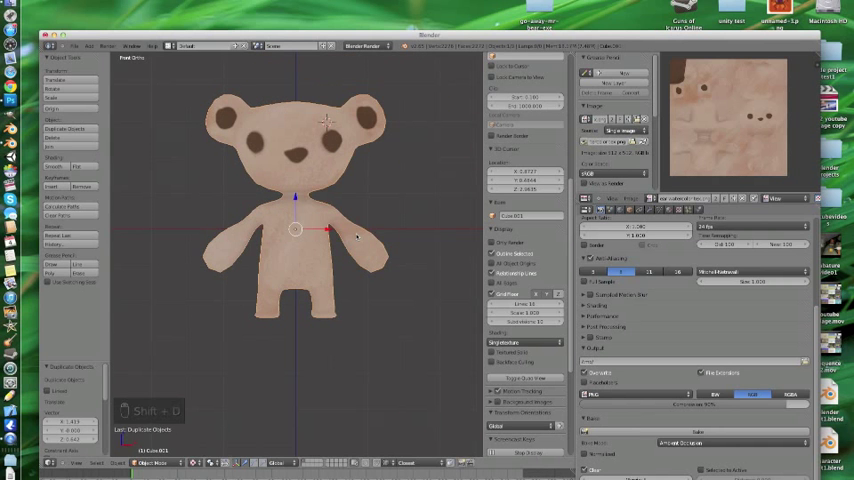
pyautogui.press('Tab')
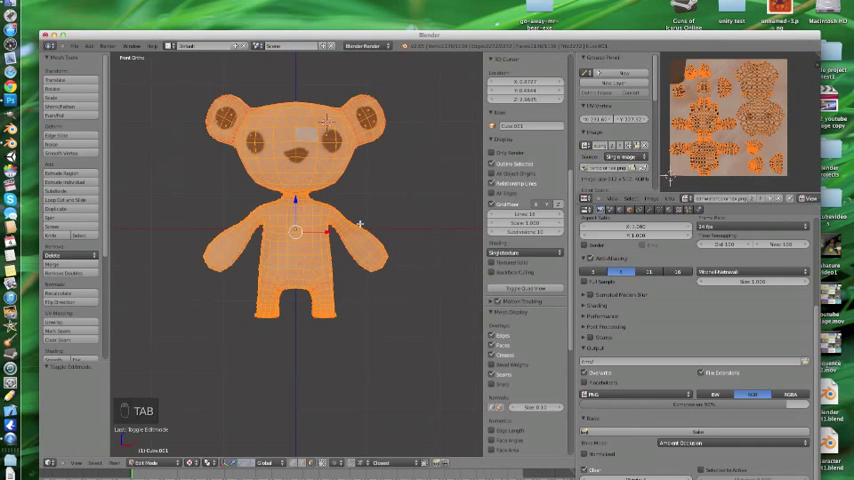
pyautogui.press('Tab')
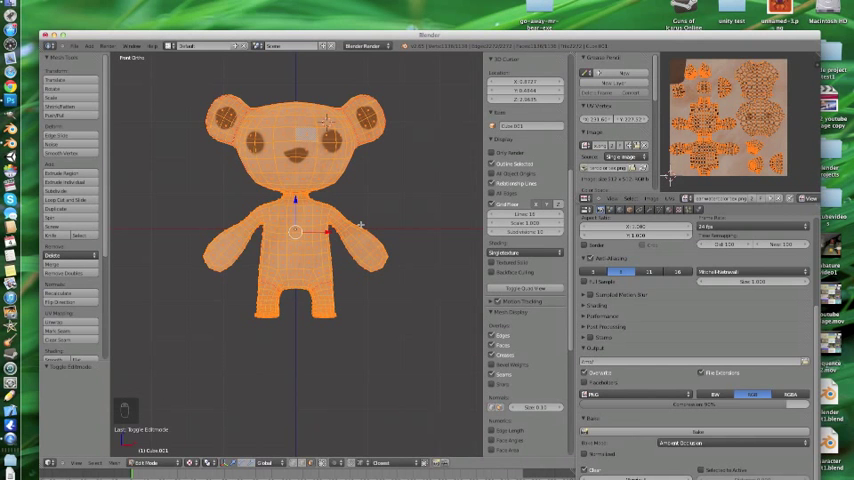
pyautogui.moveTo(360, 224)
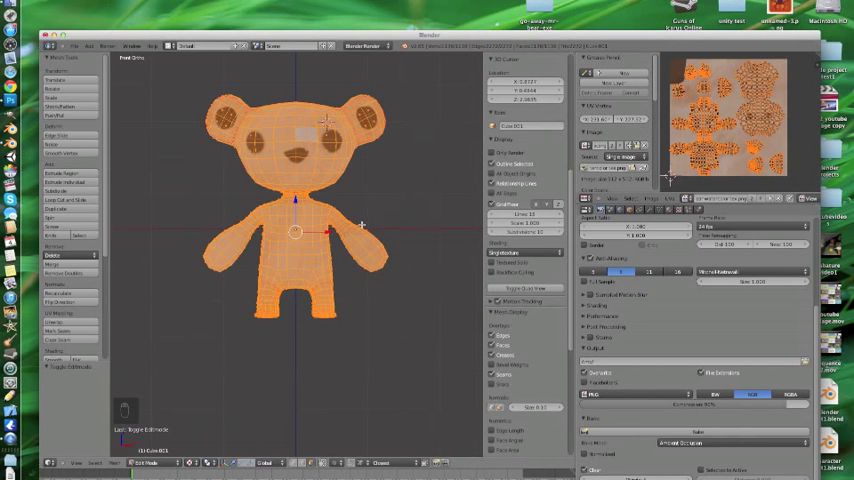
pyautogui.press('Alt+s')
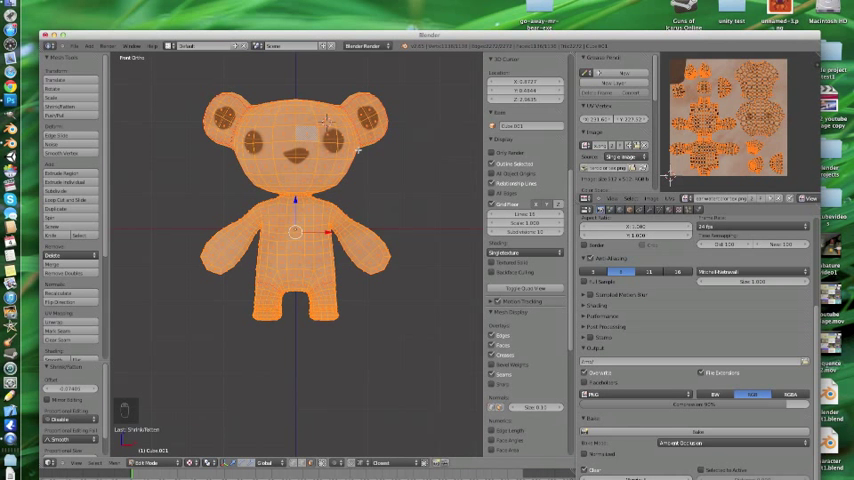
pyautogui.press('ctrl+shift+n')
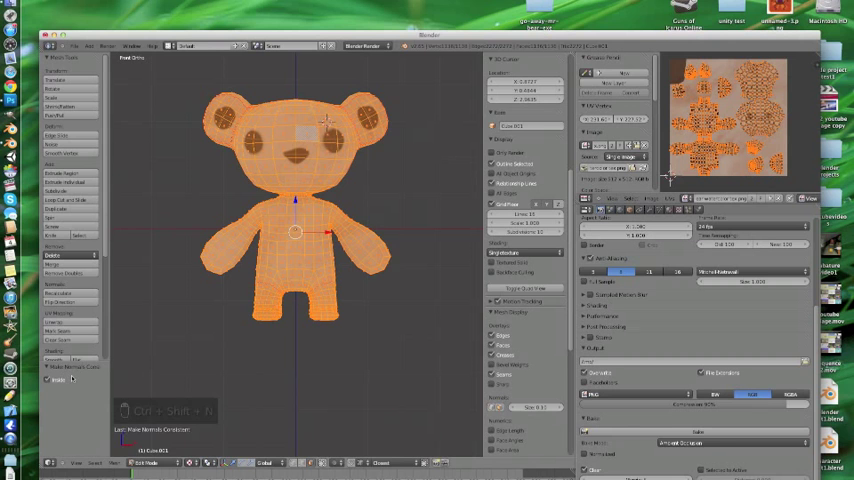
pyautogui.press('Tab')
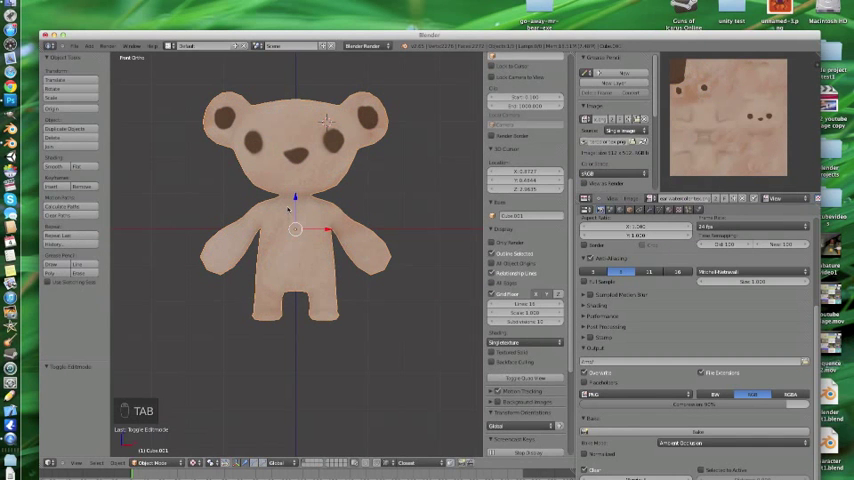
pyautogui.press('Tab')
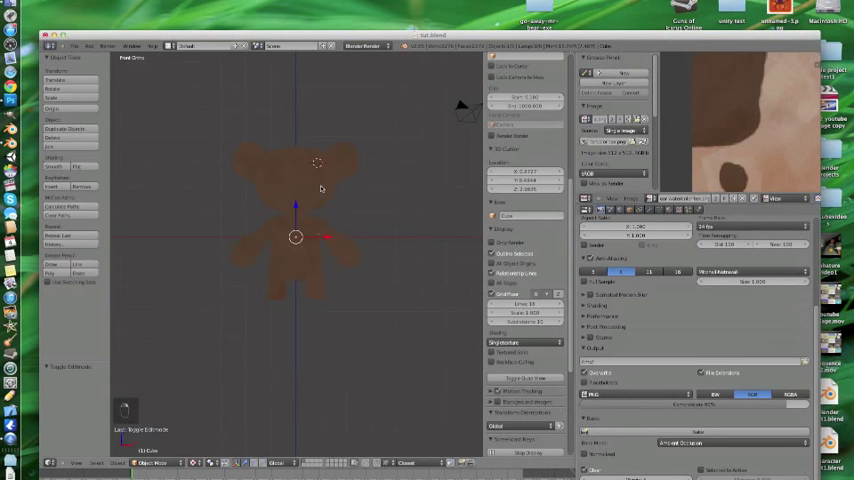
# View the bear from the front and add the duplicated outline copy for the dark wobbly edge.
pyautogui.press('g')
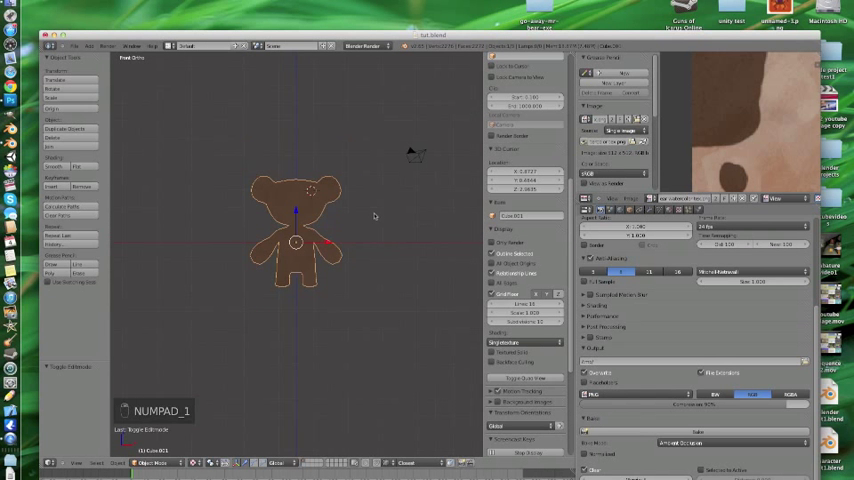
pyautogui.press('space')
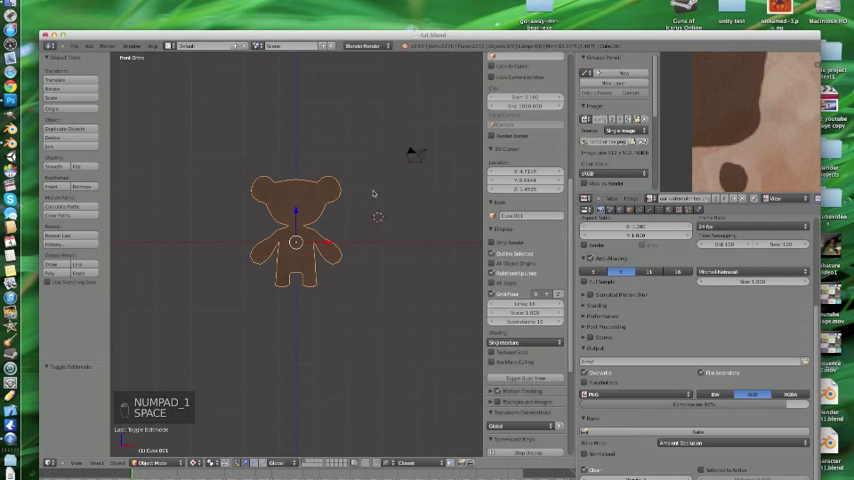
pyautogui.press('shift+a')
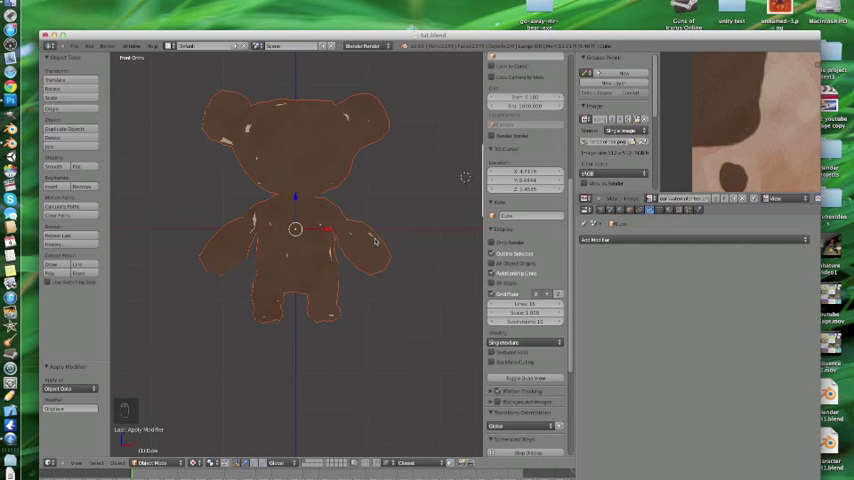
# Join the outline pieces into one object around the dark brown bear.
pyautogui.press('ctrl+j')
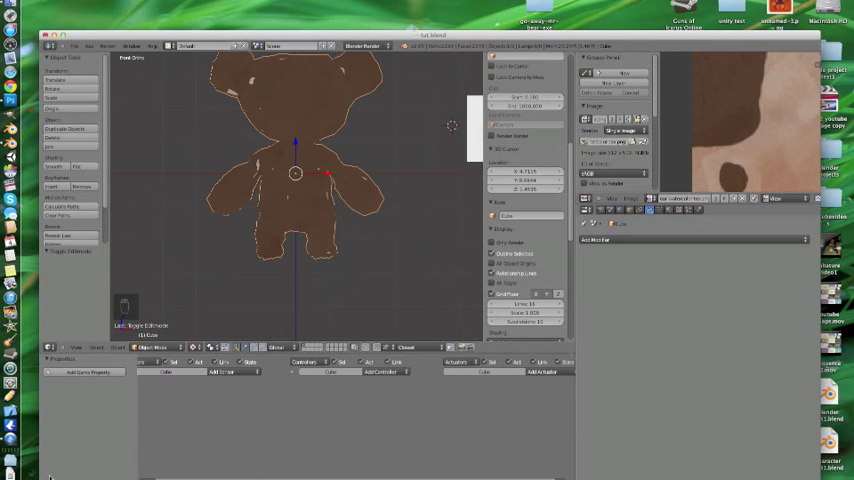
pyautogui.moveTo(272, 380)
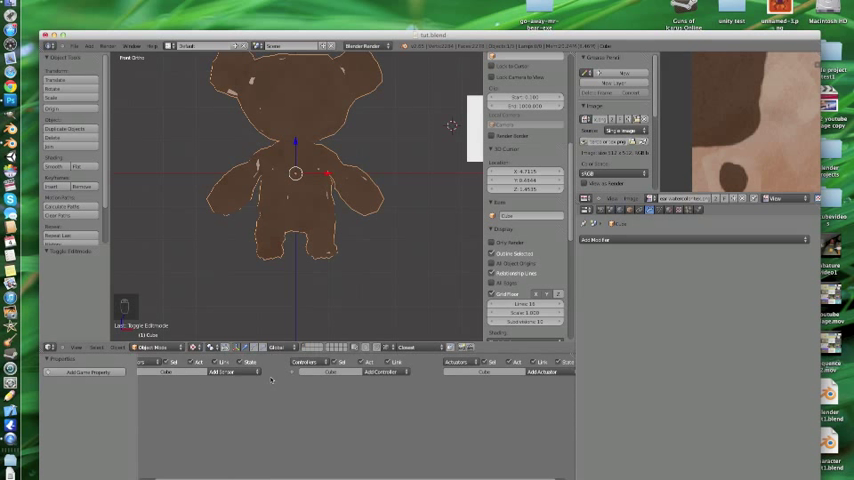
# Add a new actuator logic brick to the bear and choose its type from the list.
pyautogui.click(222, 372)
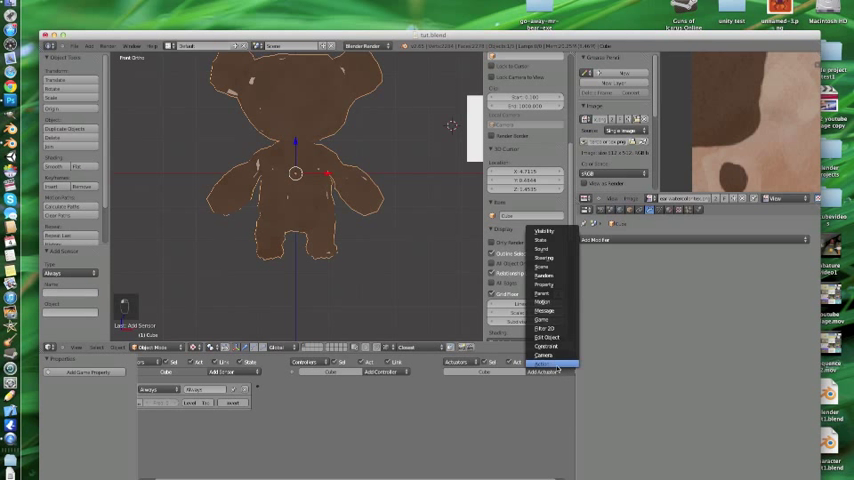
pyautogui.click(544, 370)
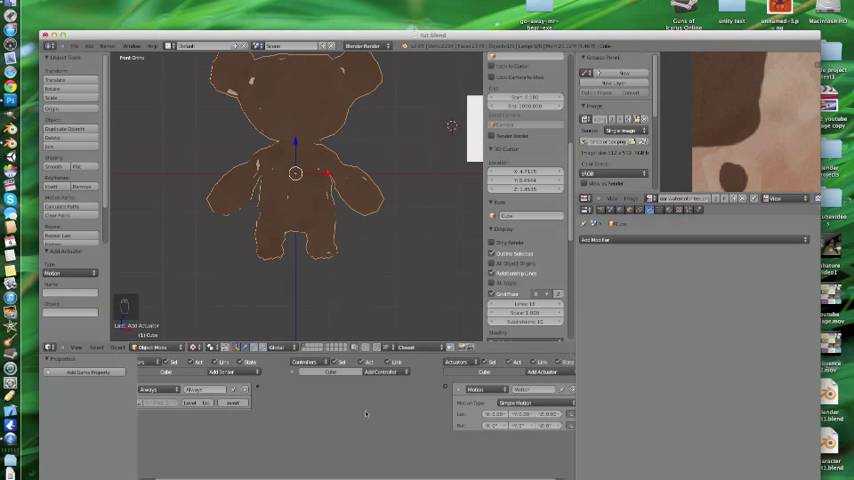